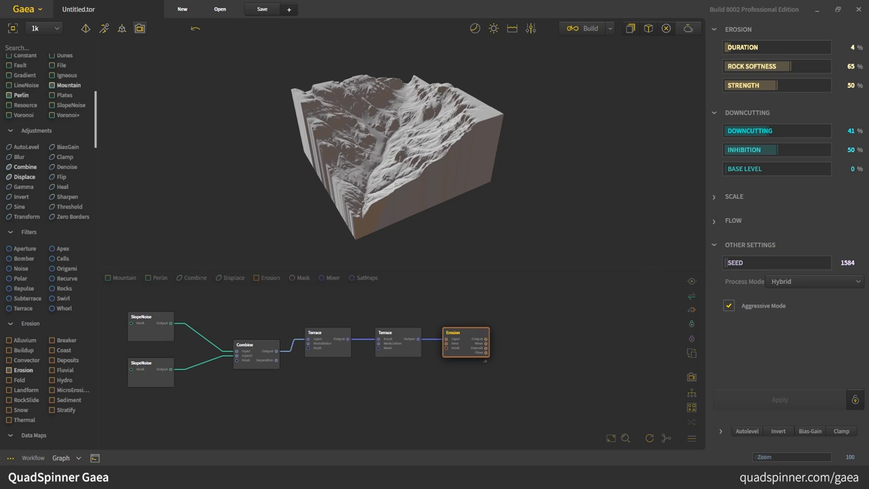
mouse_move(575, 434)
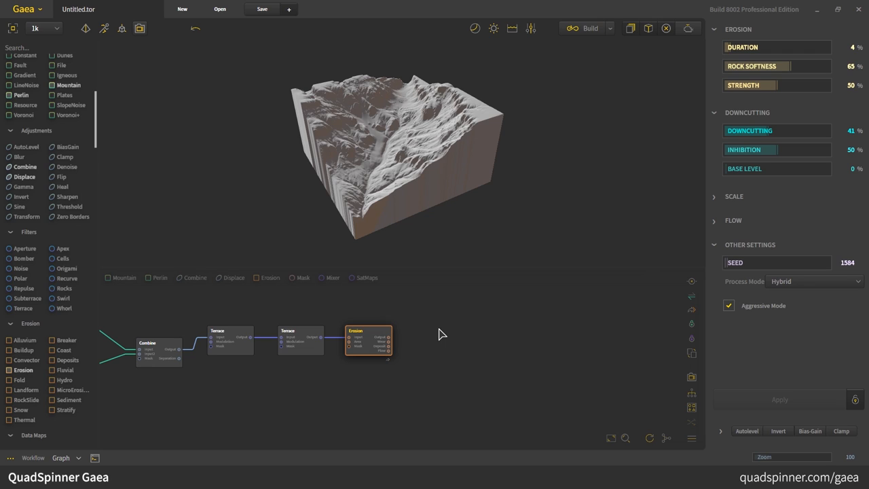
- Lower the Slope node's Falloff to about 1% for a sharp, thin slope mask
scroll("down", 3)
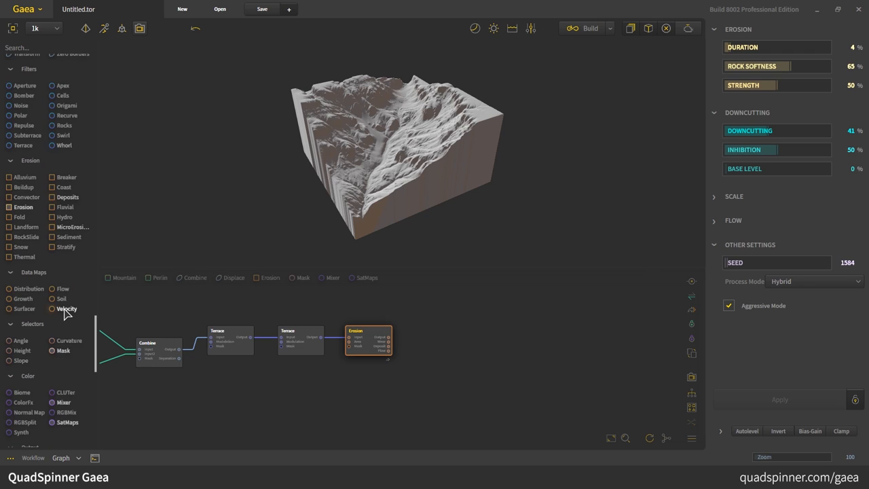
scroll("down", 3)
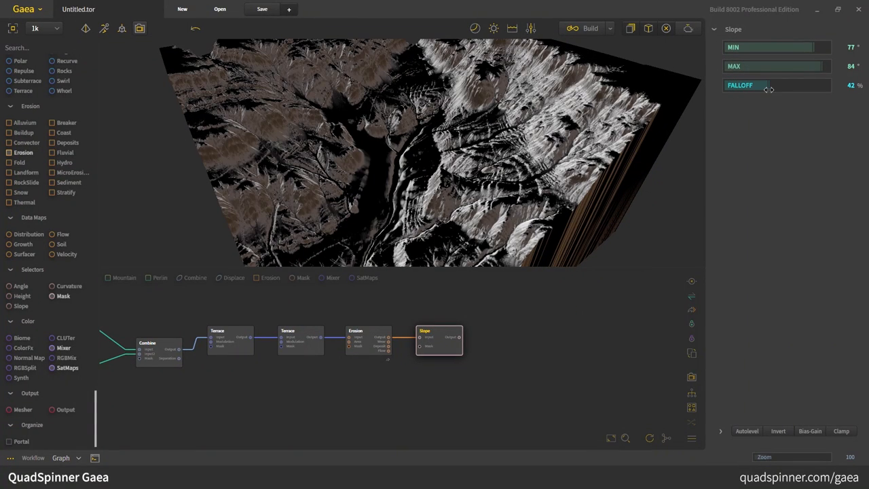
left_click_drag(768, 84, 726, 85)
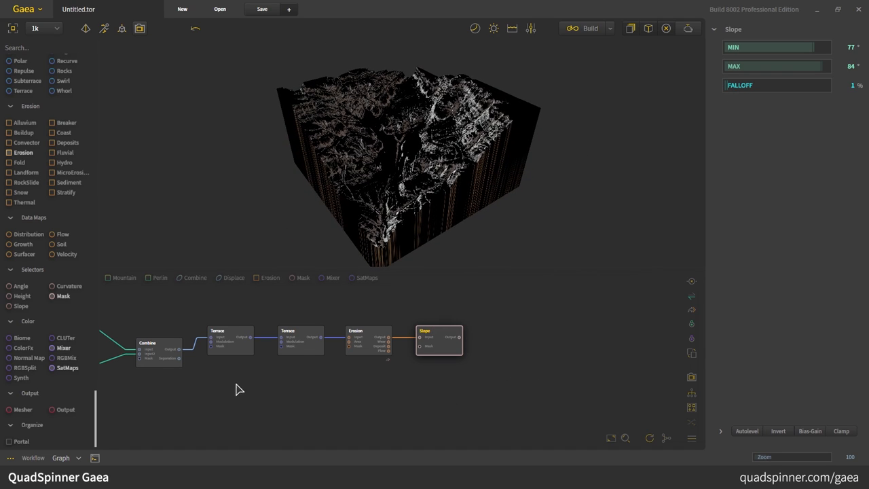
mouse_move(434, 347)
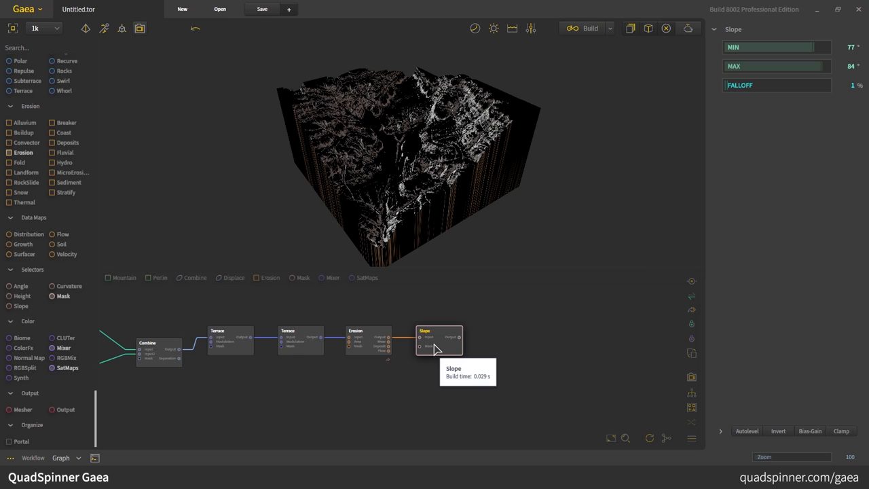
mouse_move(446, 356)
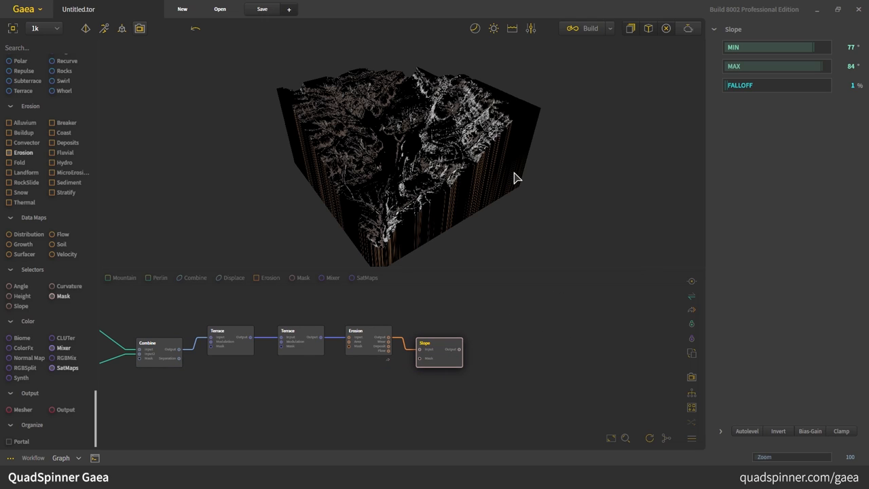
mouse_move(209, 405)
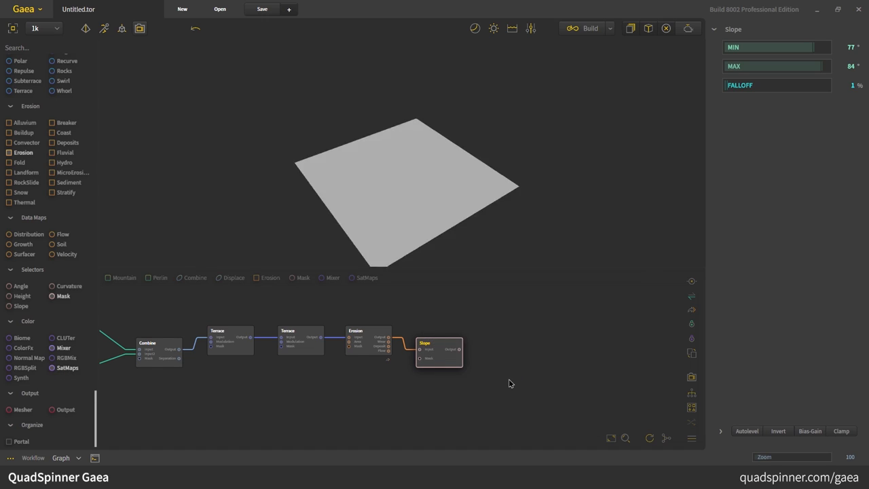
- Add a SatMaps node after Slope and, after trying 1076 and 1077, keep pale sandstone gradient 1085
left_click(510, 353)
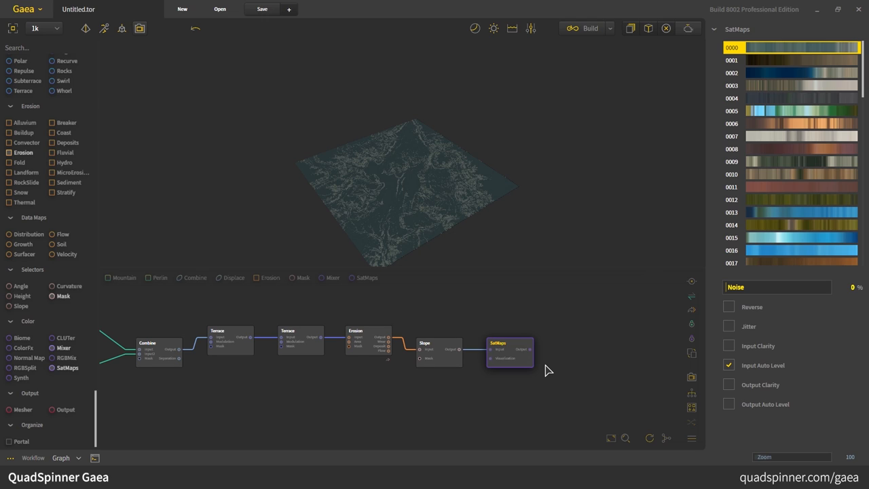
mouse_move(578, 362)
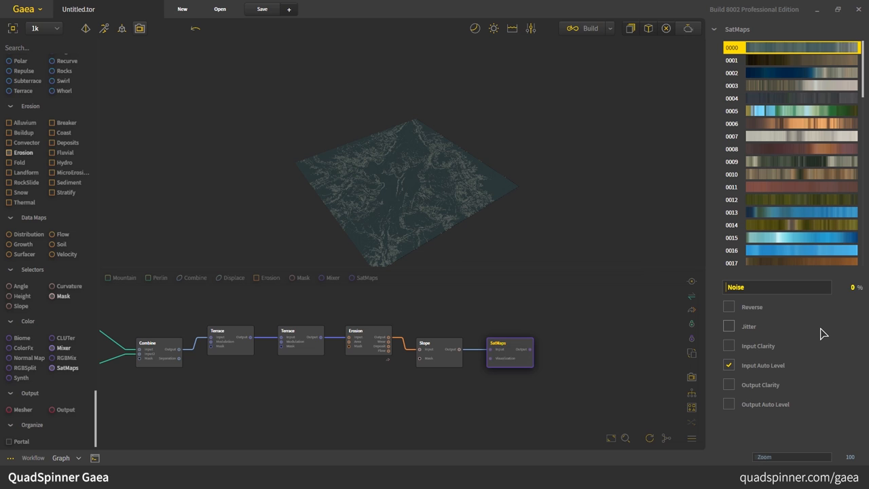
scroll("down", 3)
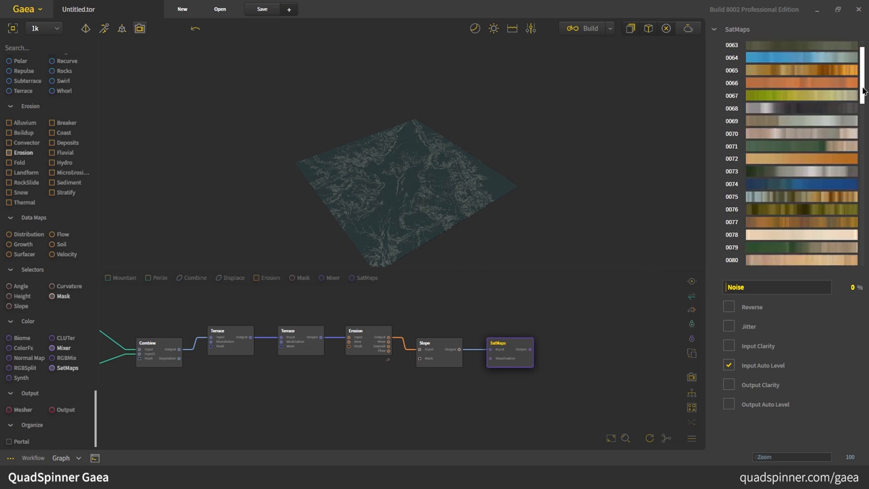
scroll("down", 3)
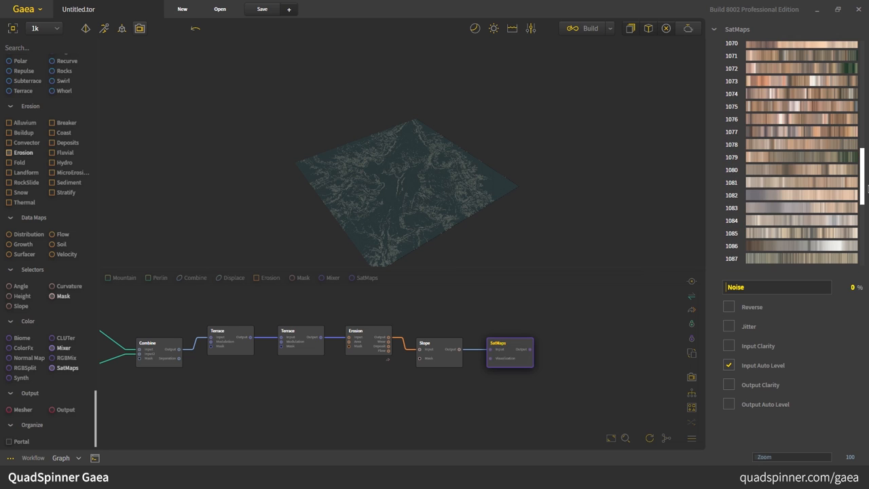
left_click(801, 119)
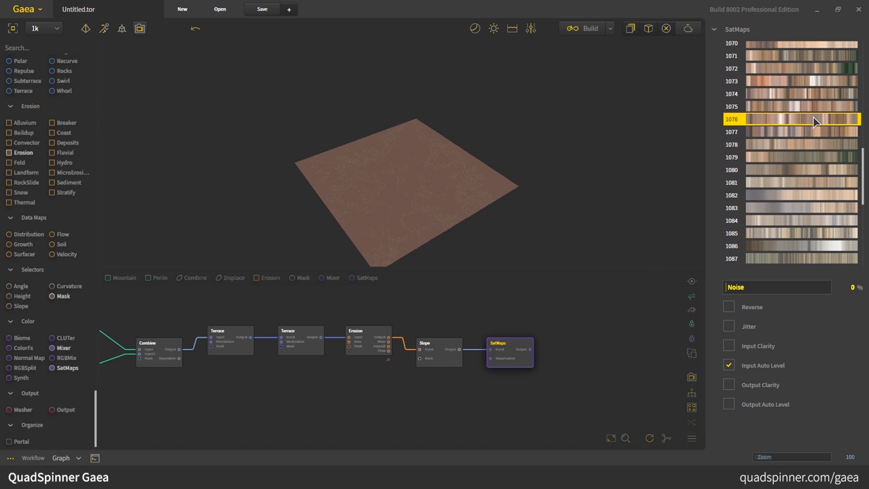
left_click(801, 131)
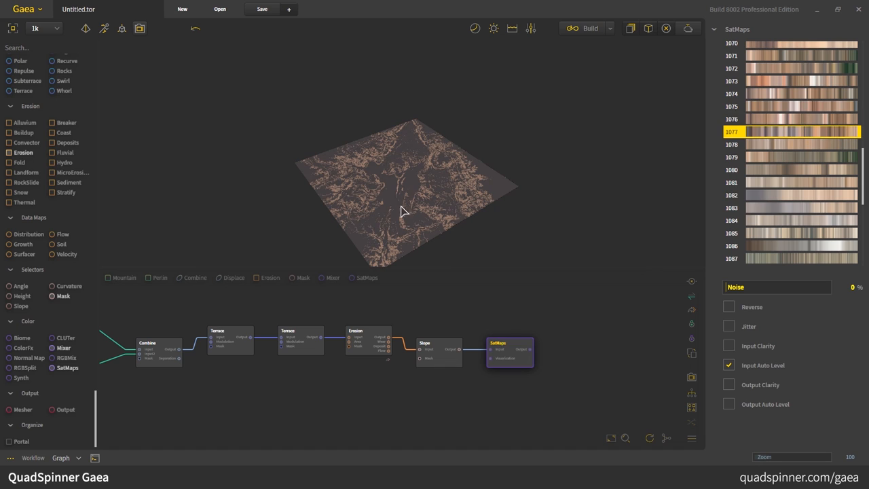
mouse_move(407, 220)
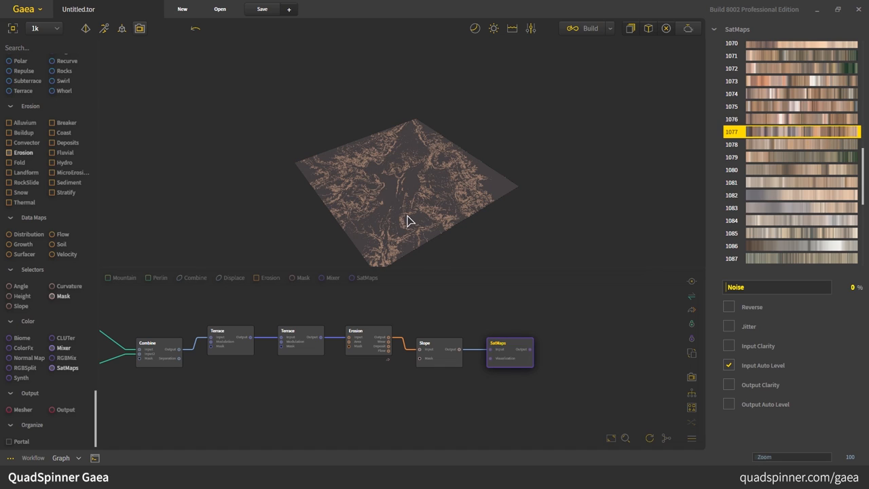
left_click_drag(408, 220, 455, 209)
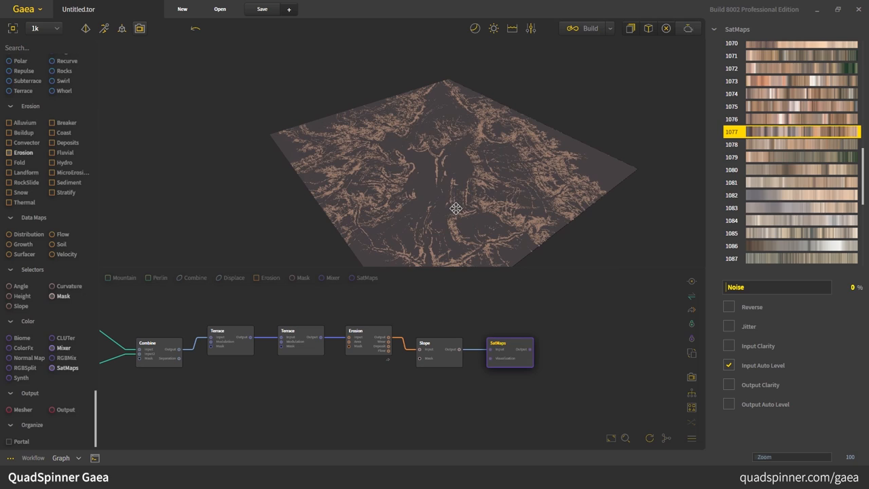
left_click(790, 234)
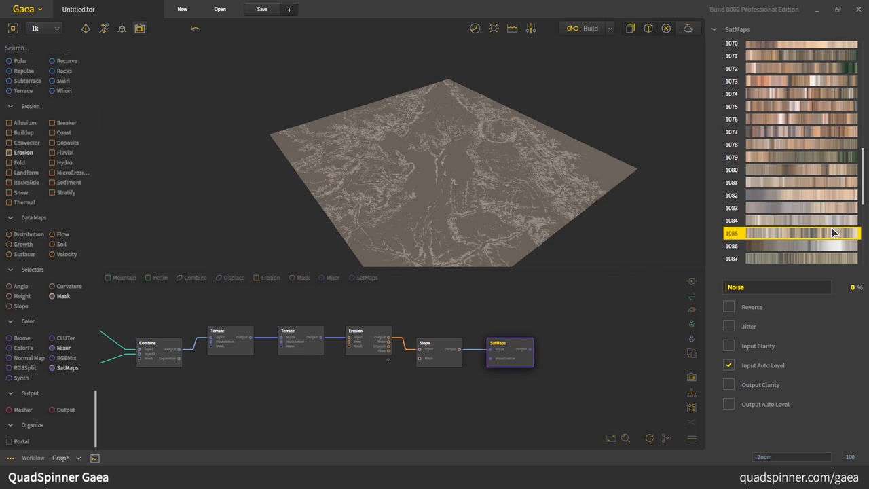
mouse_move(762, 242)
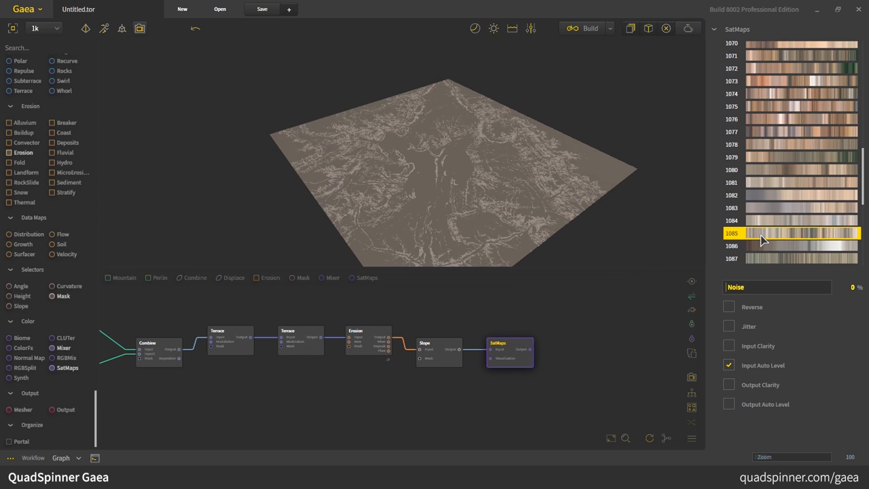
mouse_move(560, 196)
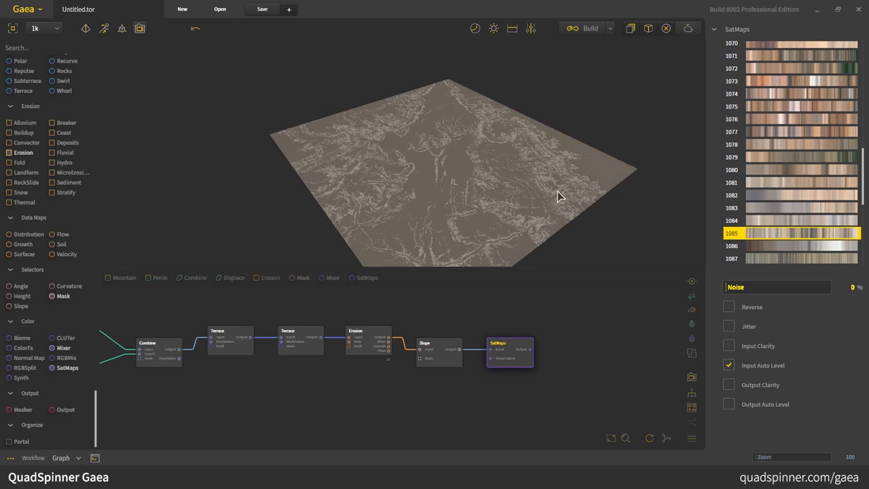
mouse_move(410, 365)
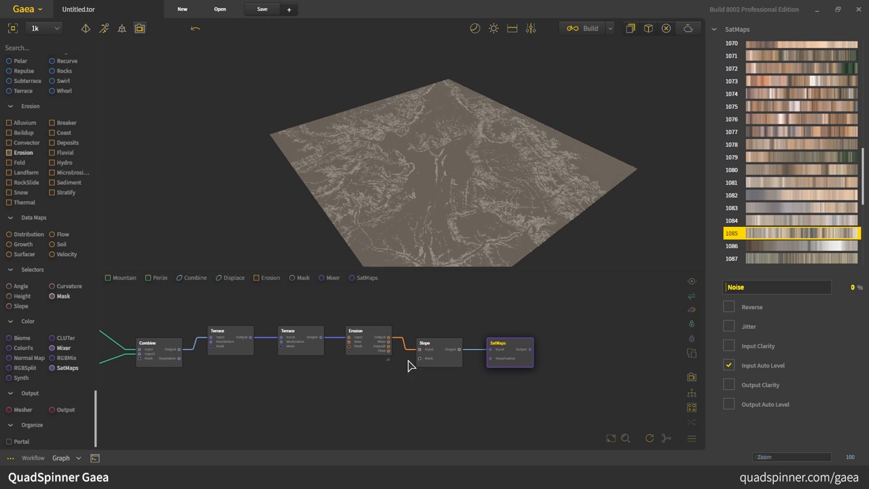
mouse_move(467, 358)
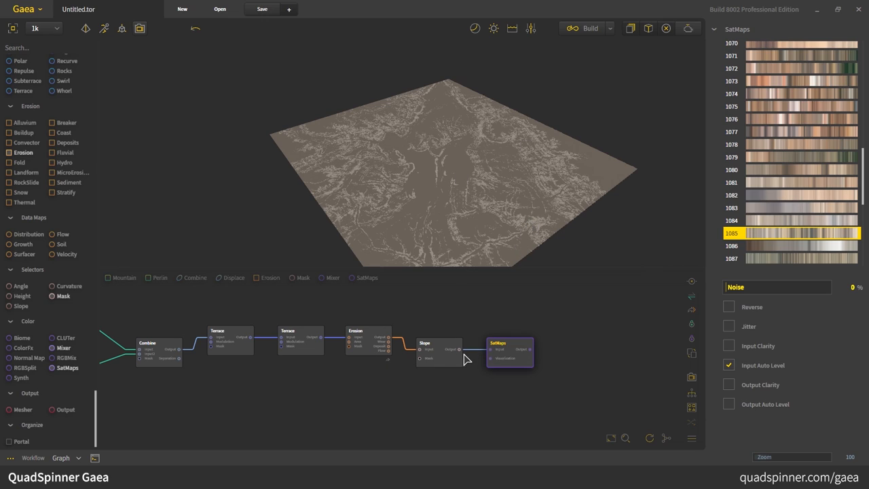
- Preview the Erosion node's eroded terrain and lock the 3D view to it
left_click(368, 331)
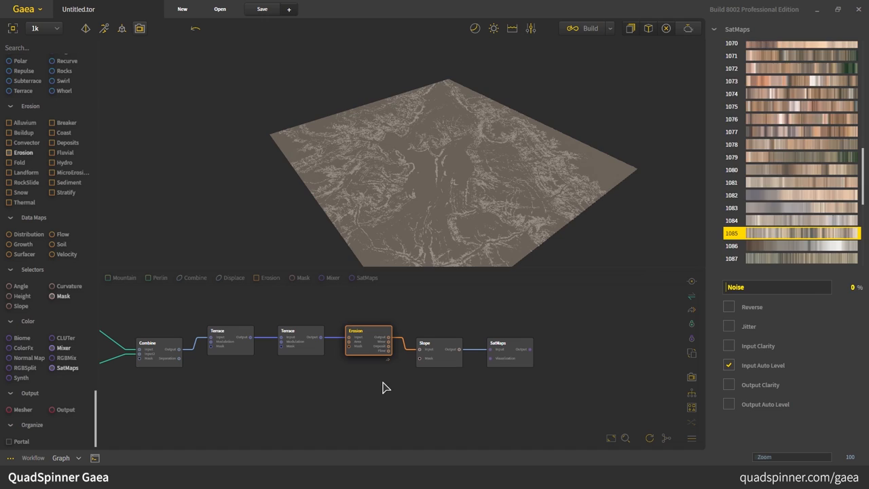
left_click(368, 339)
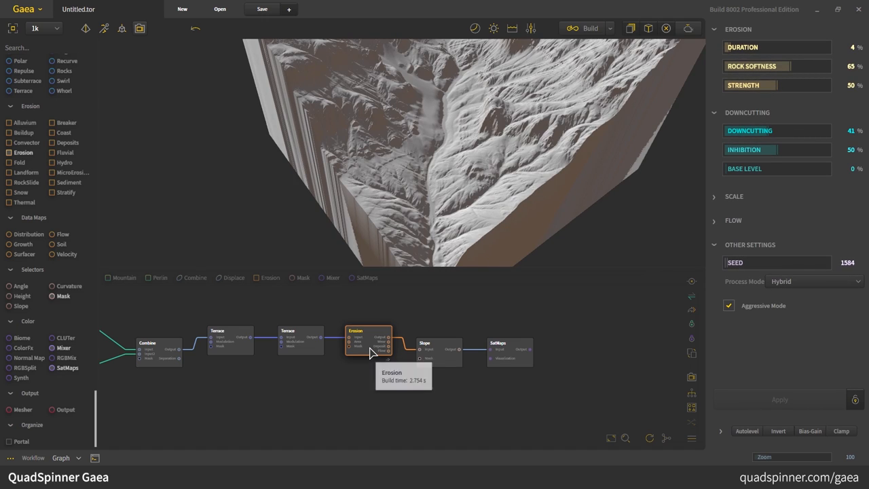
right_click(372, 350)
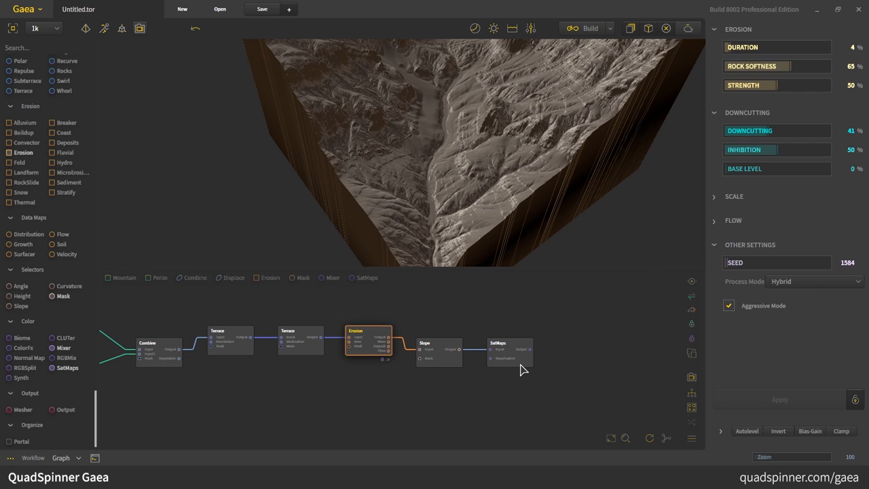
- Show the SatMaps colouring on the terrain and try gradients 1072, 1071, 1080, 1079 and neighbours
left_click(509, 342)
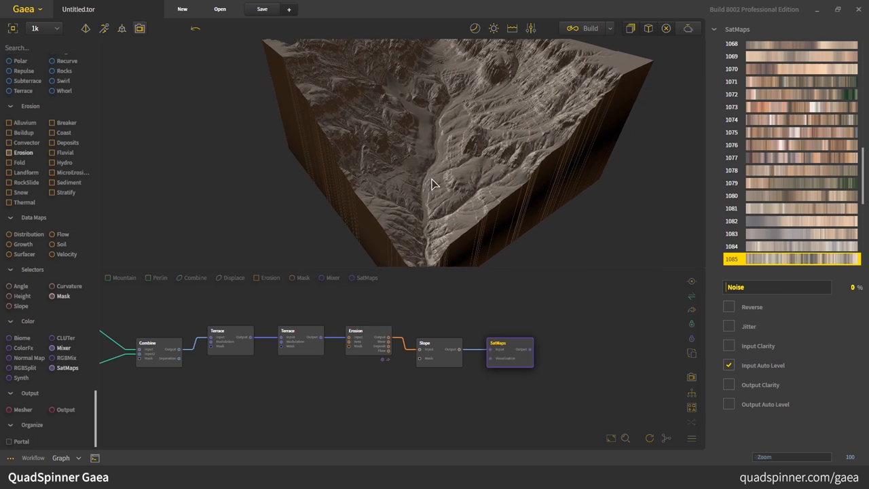
left_click_drag(434, 184, 424, 173)
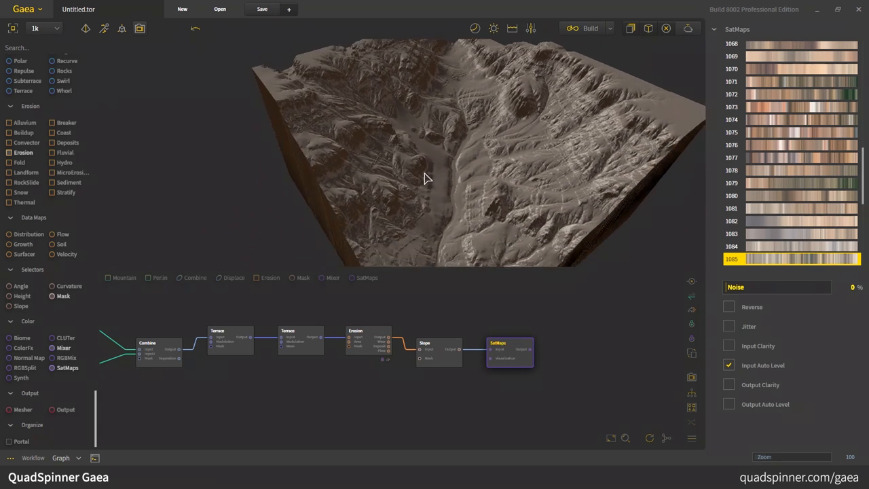
left_click_drag(424, 176, 664, 124)
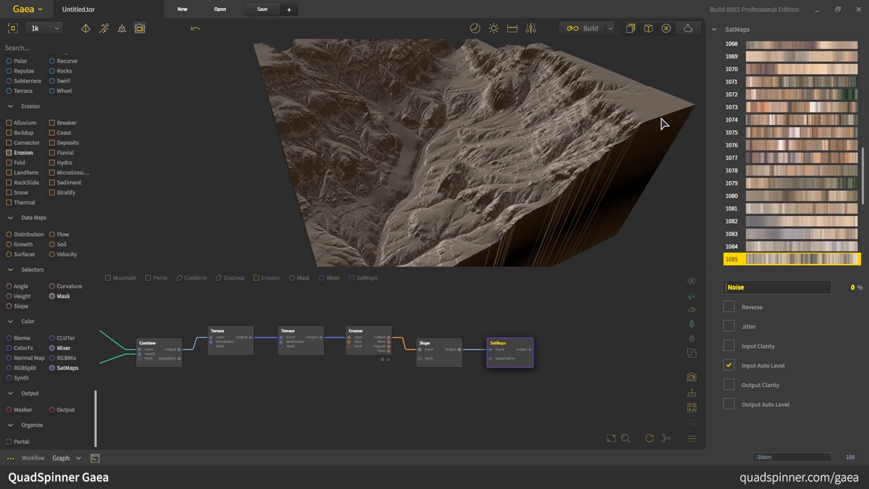
left_click(801, 94)
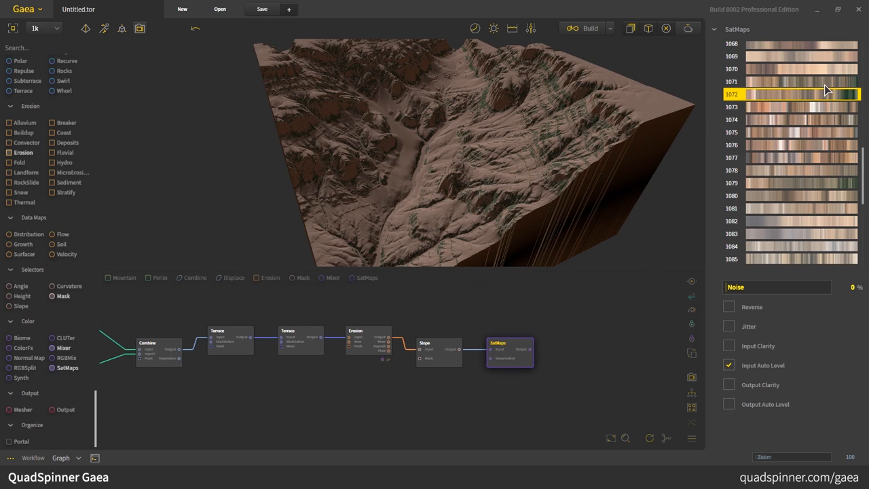
left_click(801, 81)
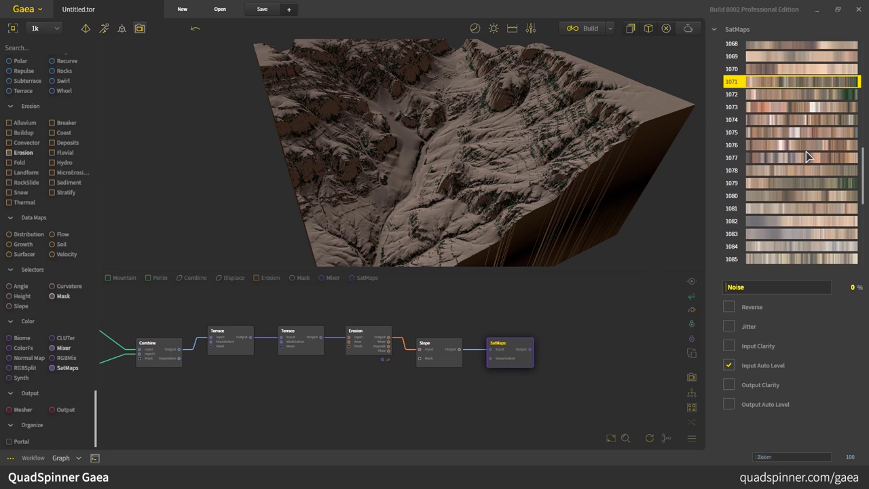
left_click(801, 196)
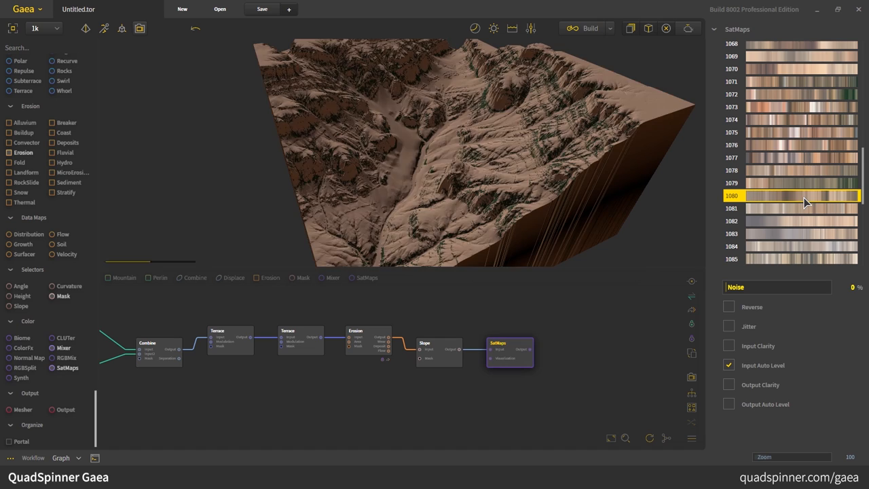
left_click(801, 182)
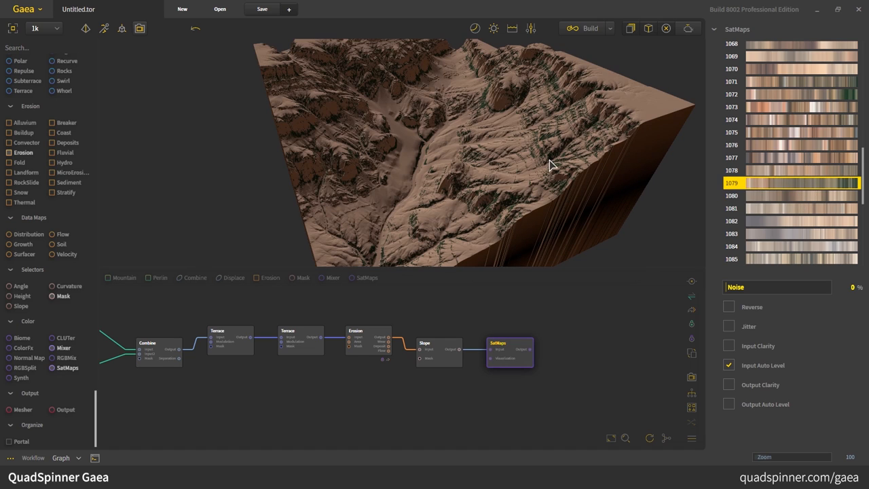
left_click(788, 233)
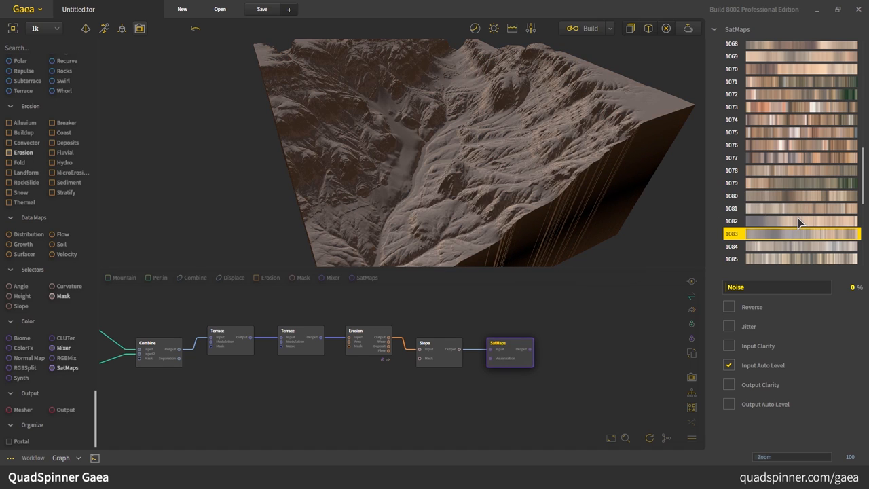
left_click(801, 220)
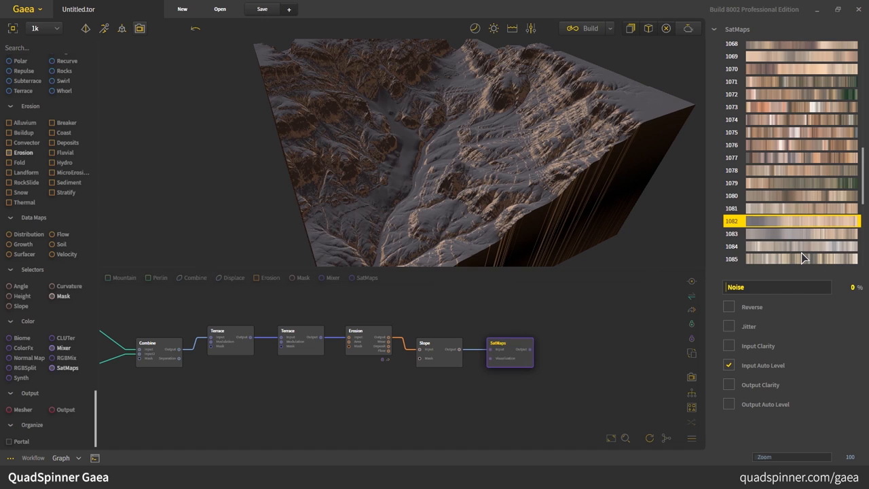
left_click(801, 258)
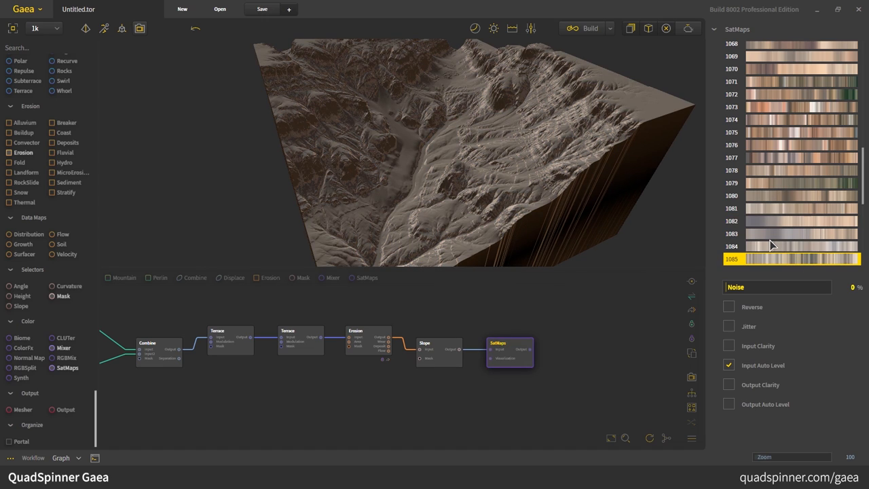
- Try further brown and tan presets, settle on warm brown gradient 1013, and leave Reverse off
scroll("down", 3)
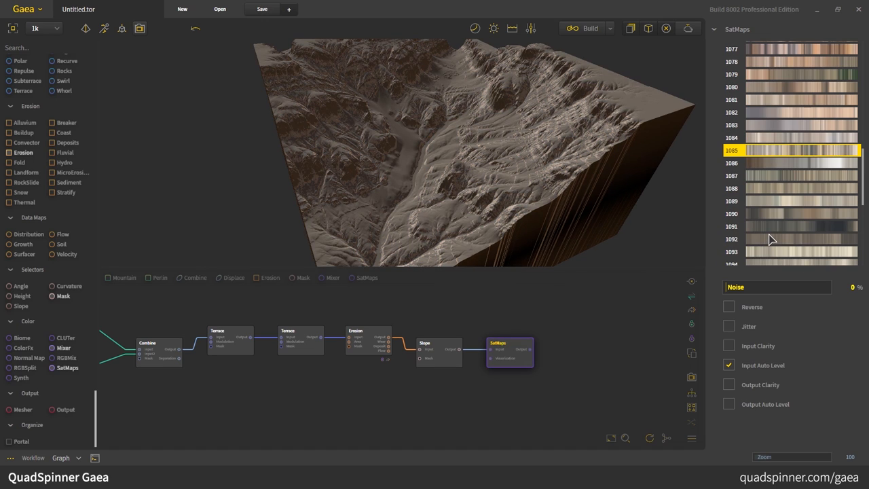
left_click(801, 251)
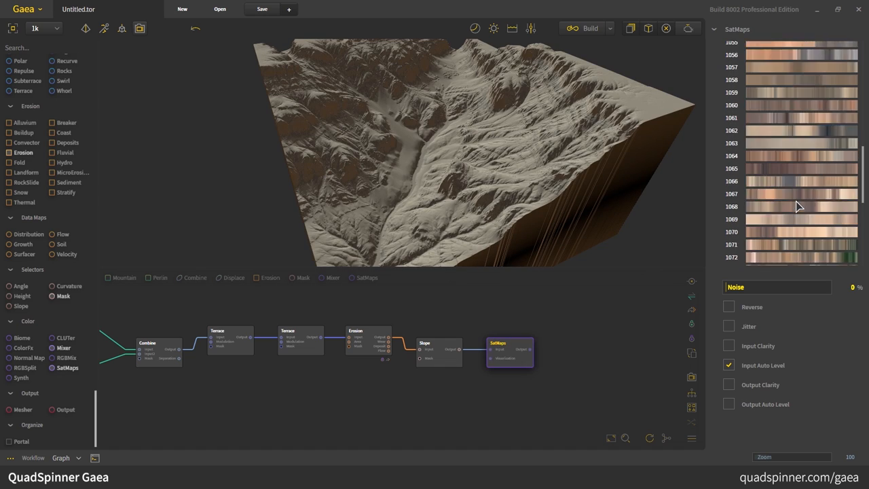
left_click(801, 122)
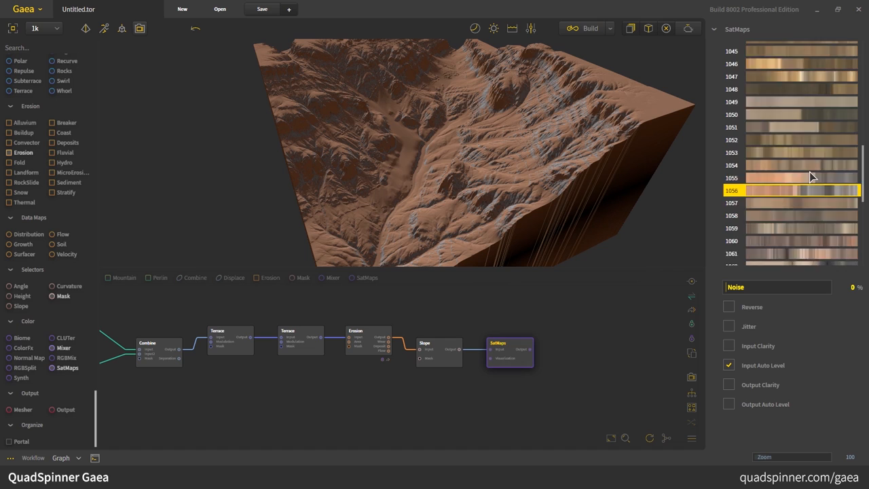
scroll("up", 3)
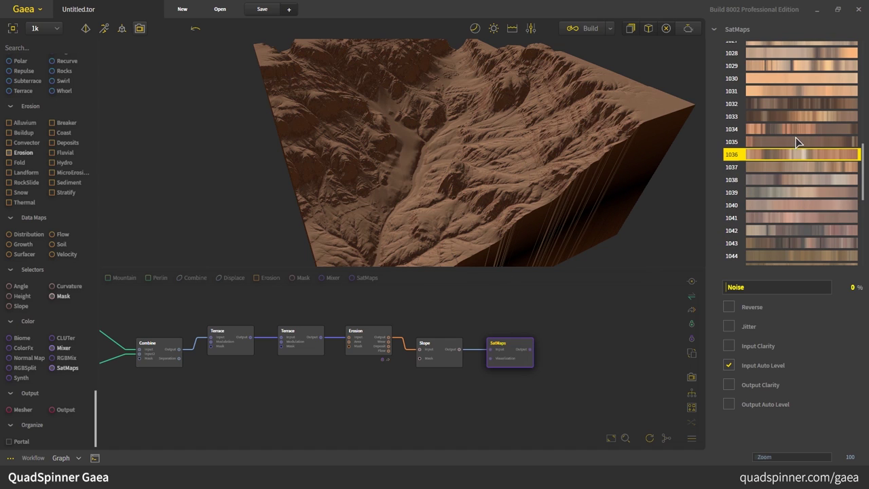
left_click(801, 65)
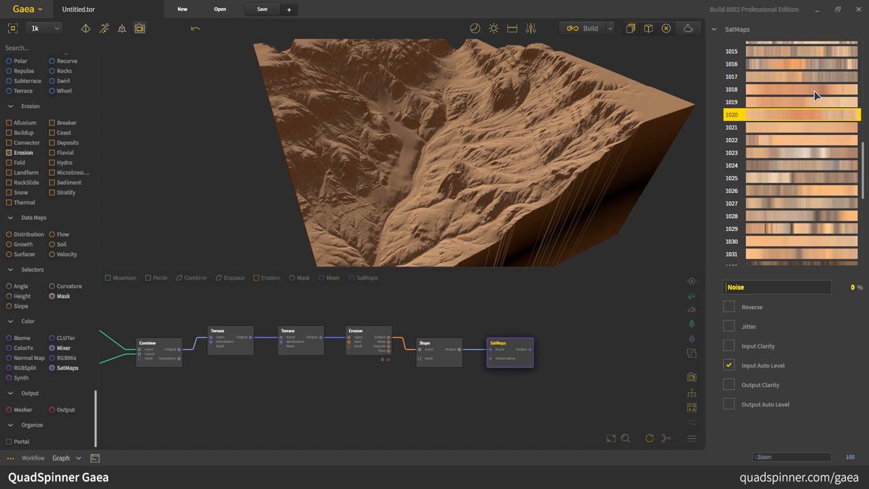
left_click(801, 90)
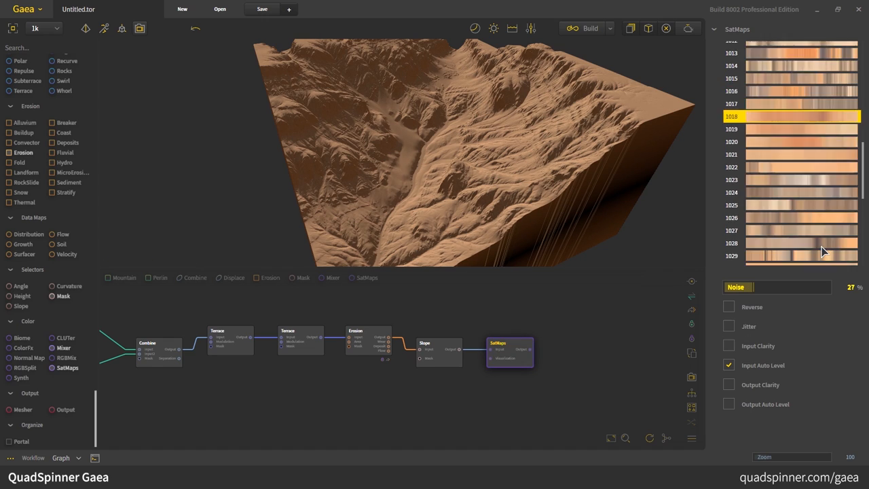
scroll("up", 3)
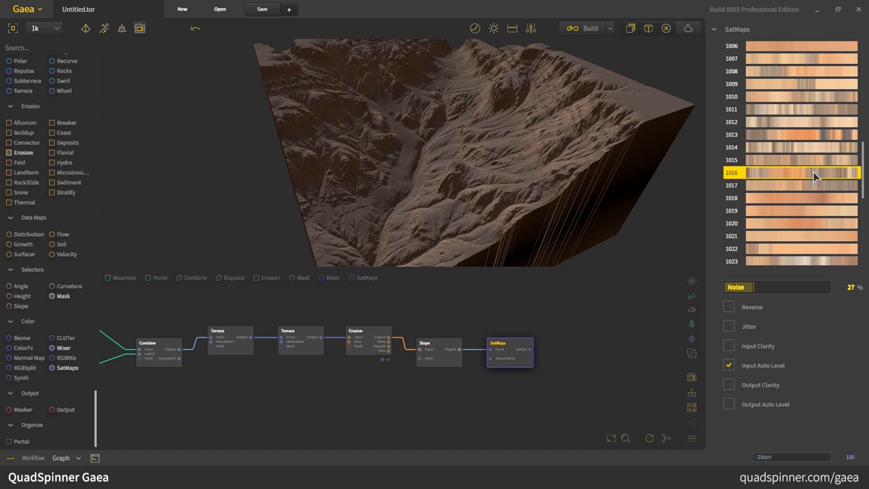
left_click(801, 135)
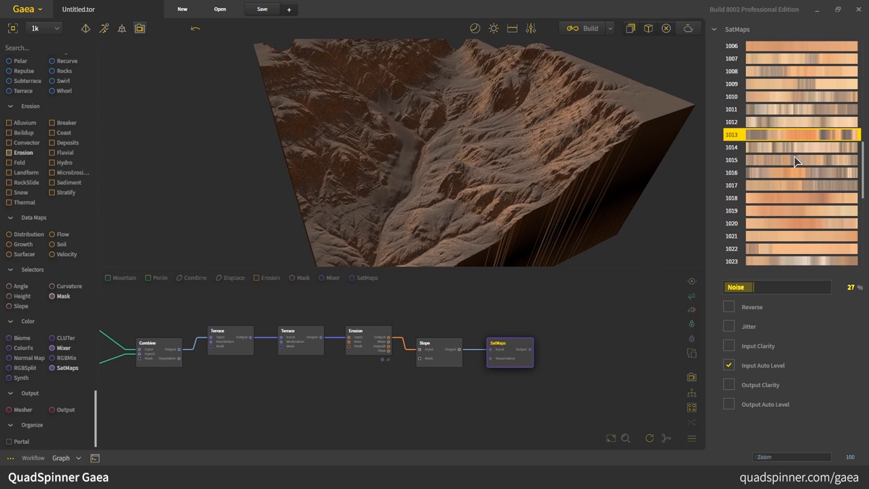
mouse_move(470, 185)
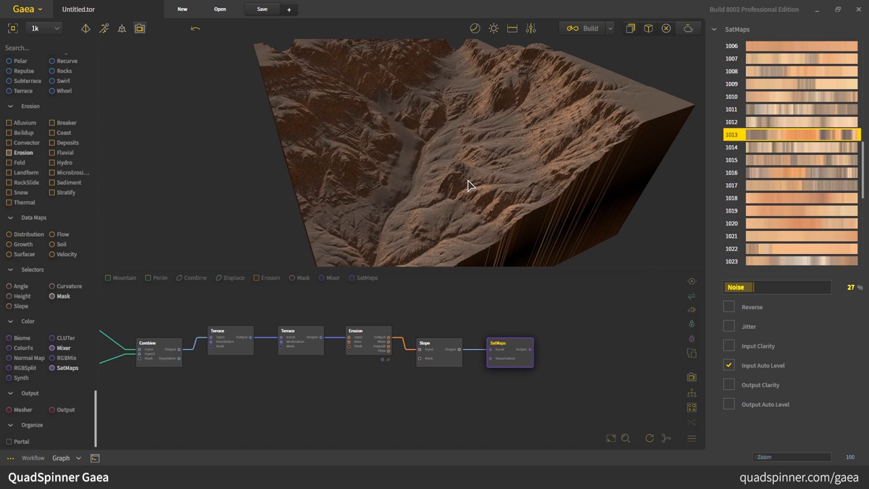
left_click(728, 307)
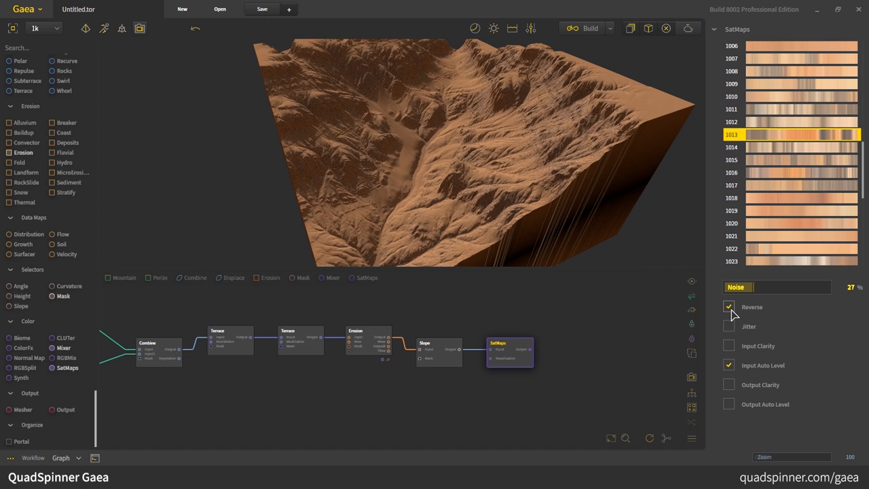
left_click(728, 307)
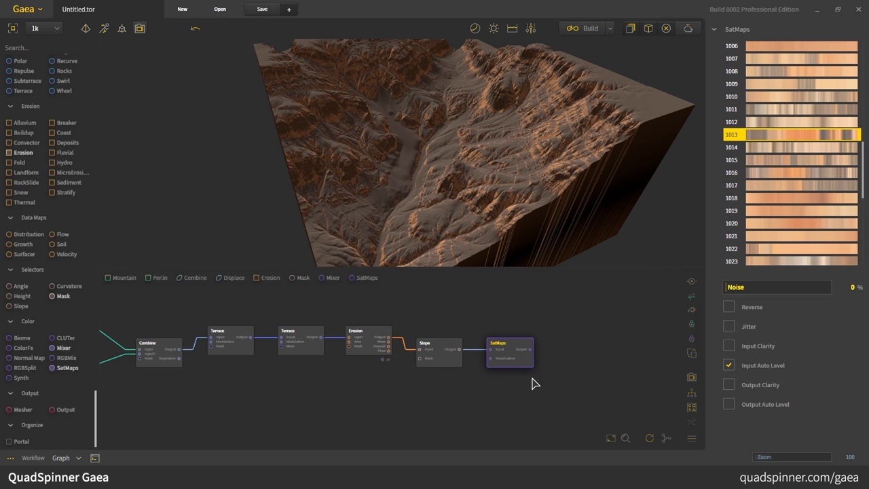
- Duplicate the SatMaps node below the first and give it pale tan gradient 1113
left_click_drag(509, 350, 508, 381)
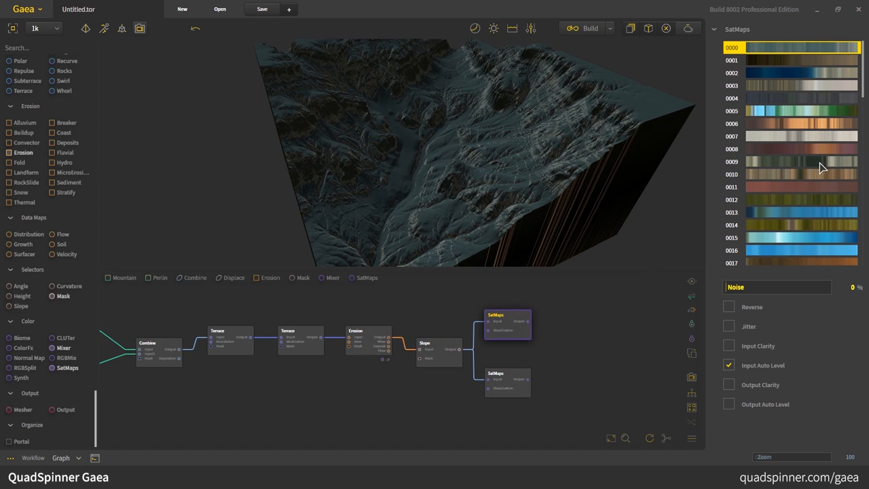
scroll("down", 3)
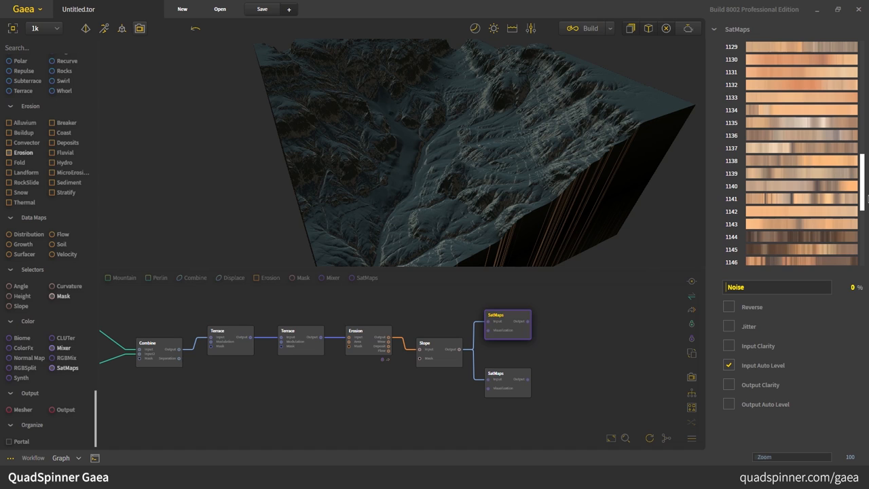
scroll("up", 3)
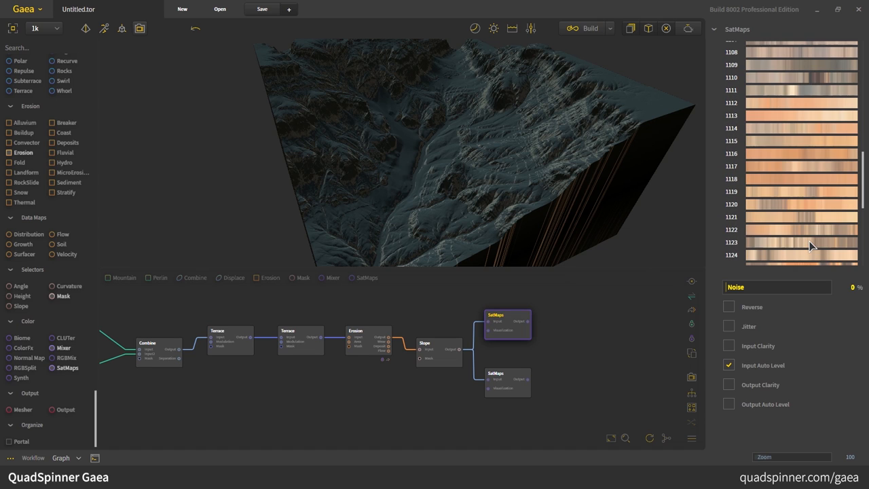
left_click(801, 103)
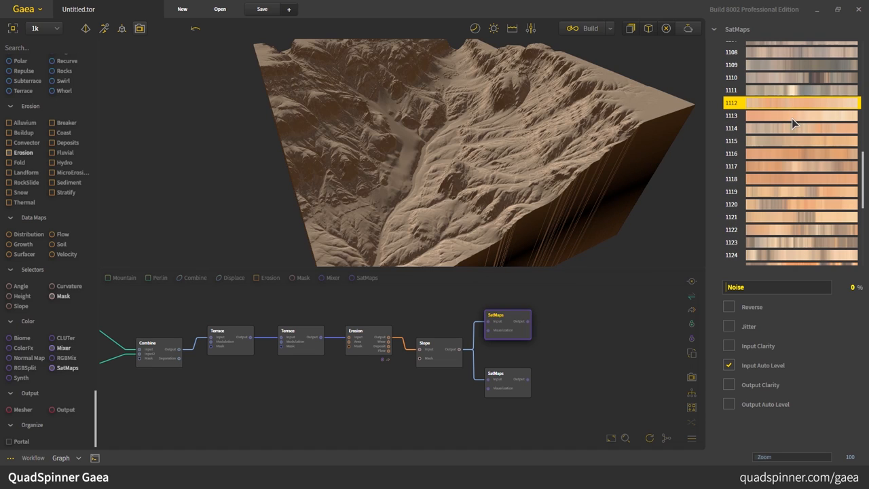
left_click(794, 140)
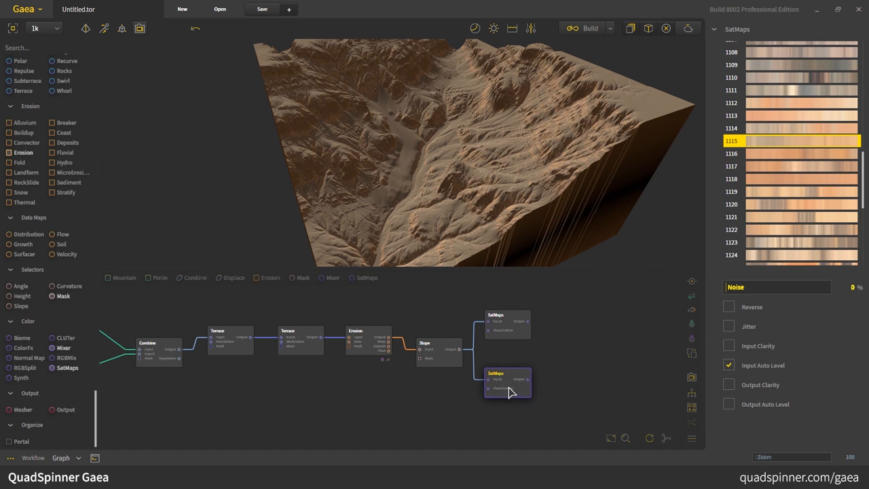
scroll("up", 3)
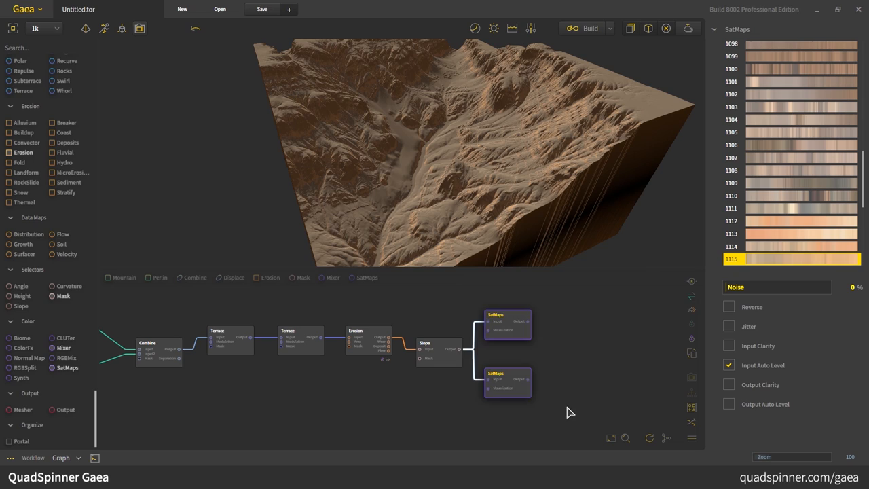
mouse_move(481, 295)
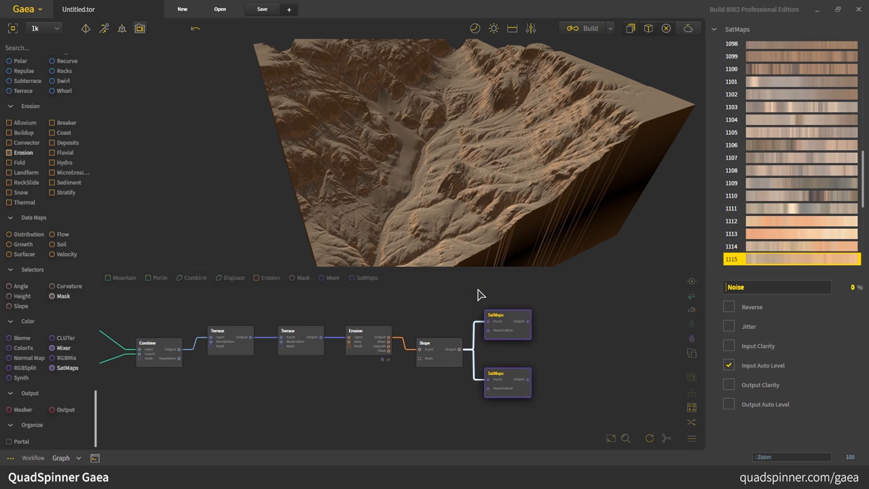
mouse_move(691, 407)
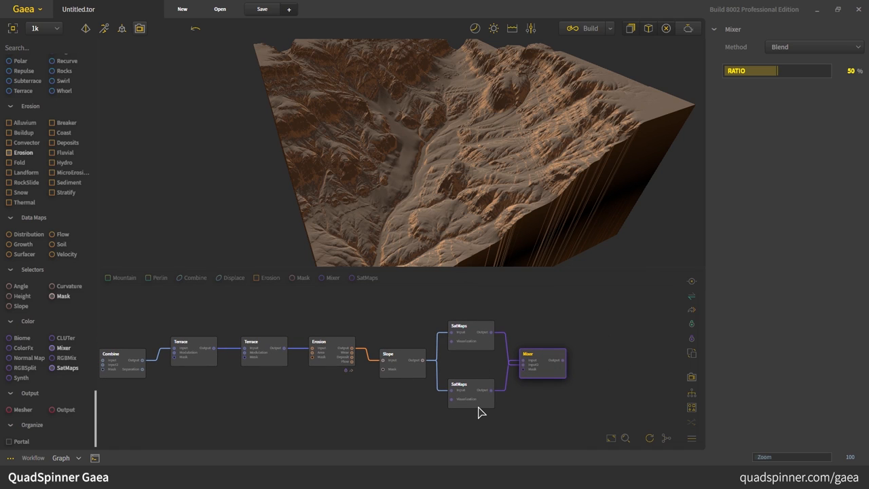
- Review the first SatMaps settings and the Mixer's Blend method at 50% ratio
left_click(469, 326)
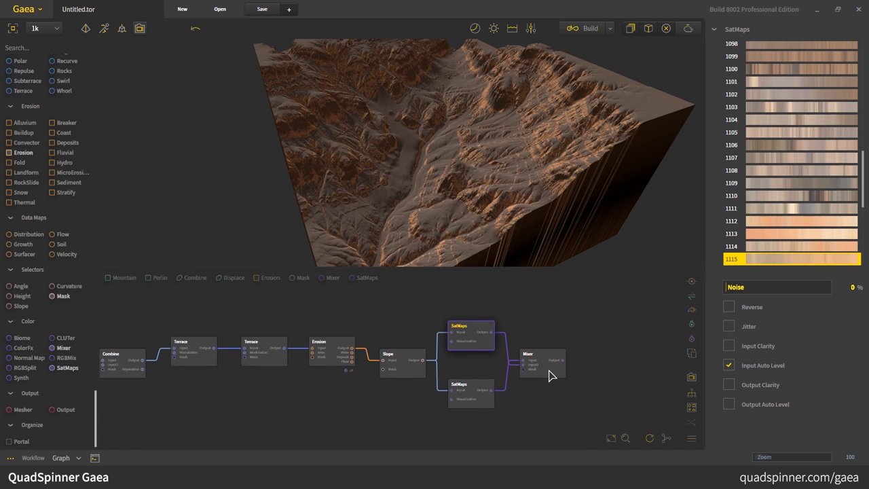
left_click(540, 360)
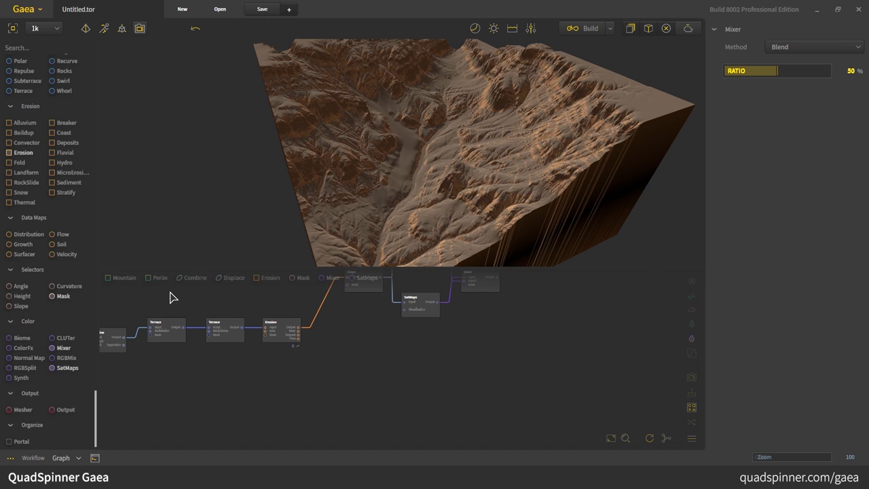
mouse_move(148, 206)
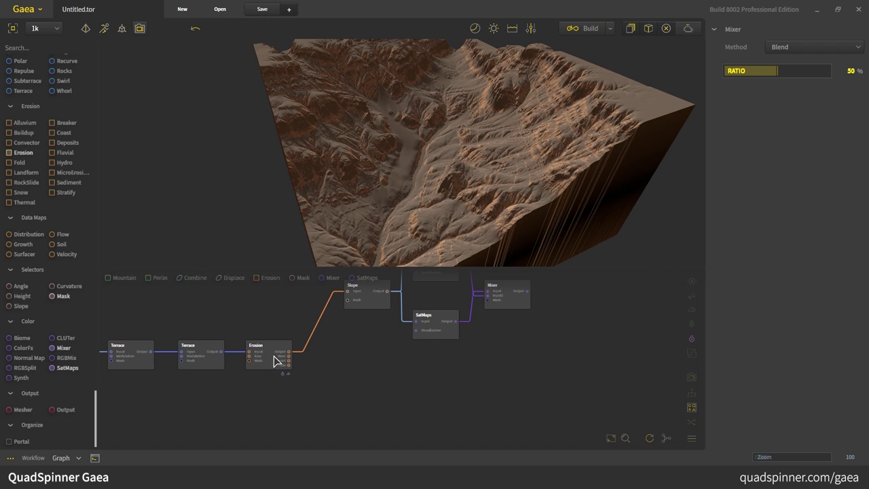
mouse_move(285, 339)
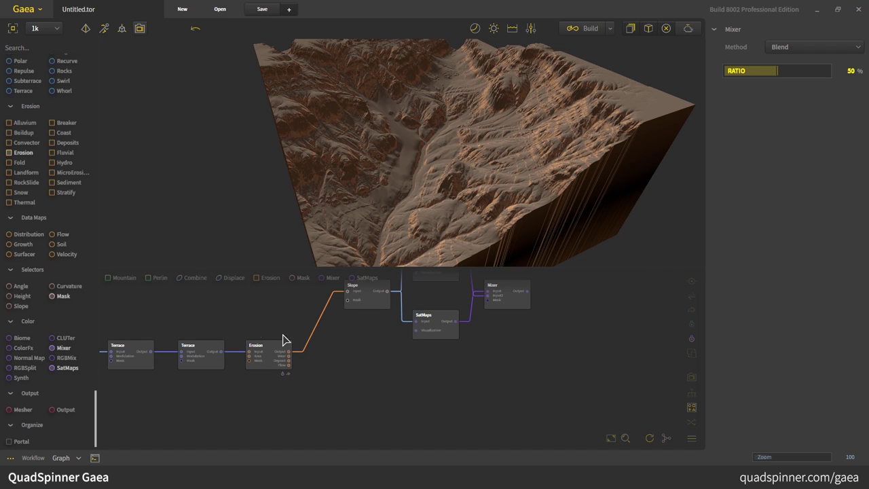
mouse_move(25, 254)
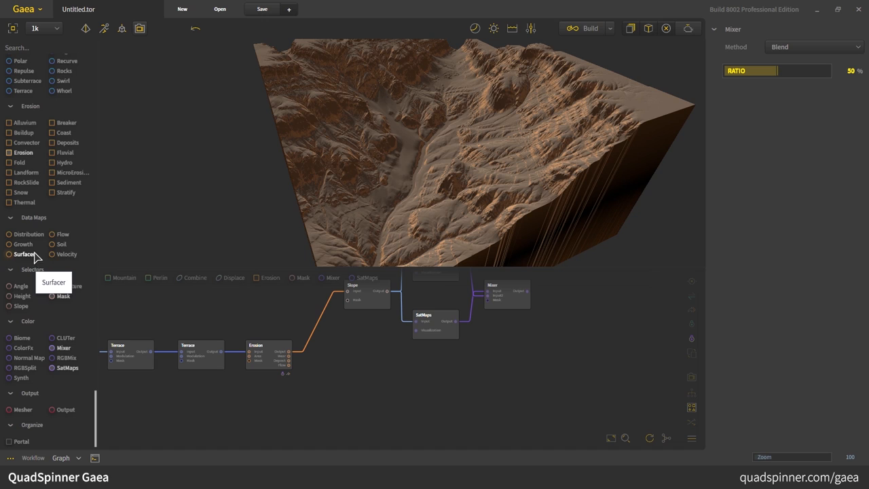
mouse_move(61, 244)
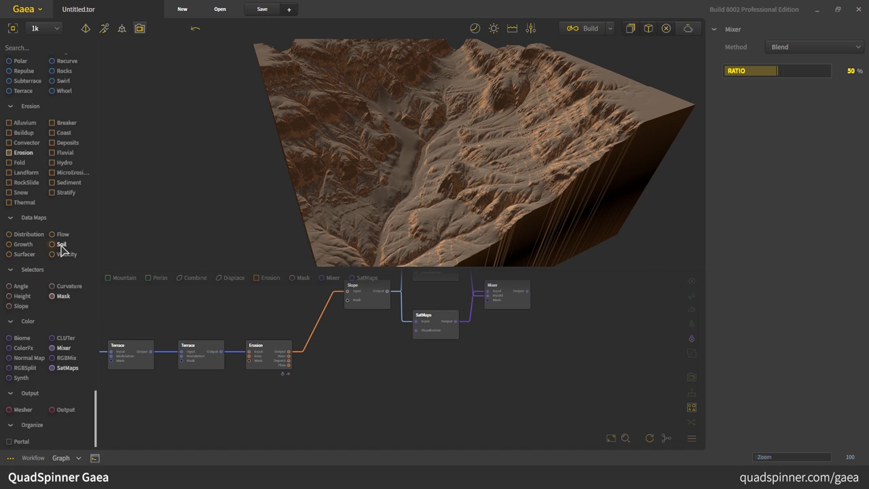
left_click(63, 244)
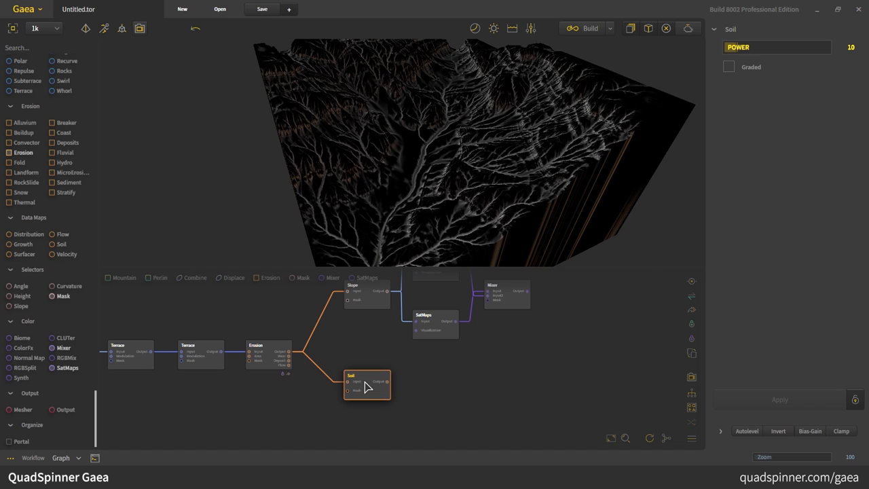
mouse_move(468, 220)
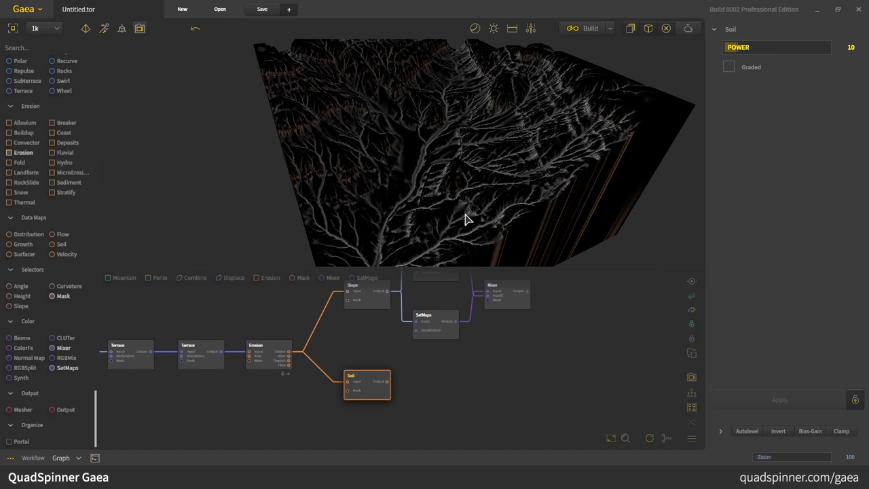
mouse_move(744, 110)
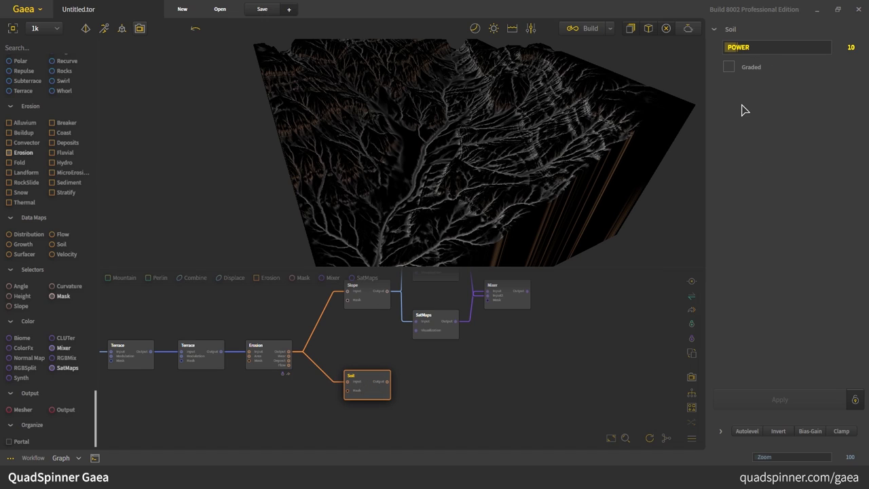
mouse_move(776, 57)
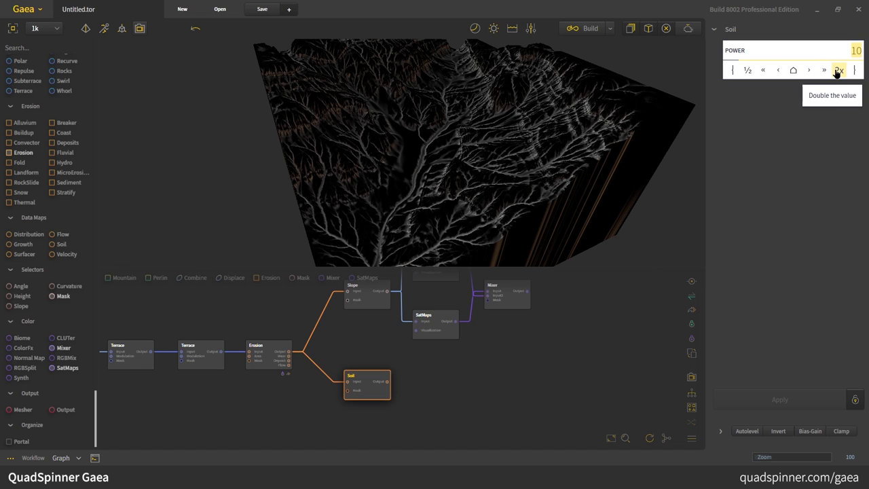
- Double the Soil node's Power to 20, enable Graded output, and apply
left_click(839, 71)
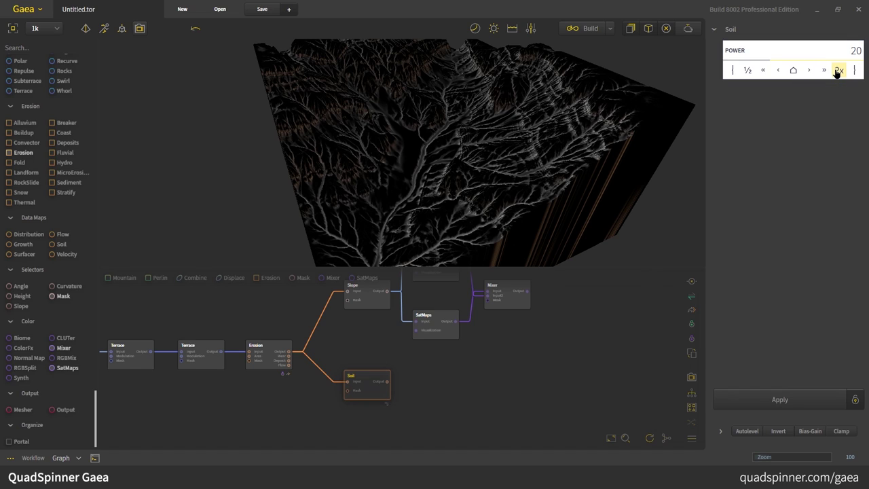
left_click(839, 71)
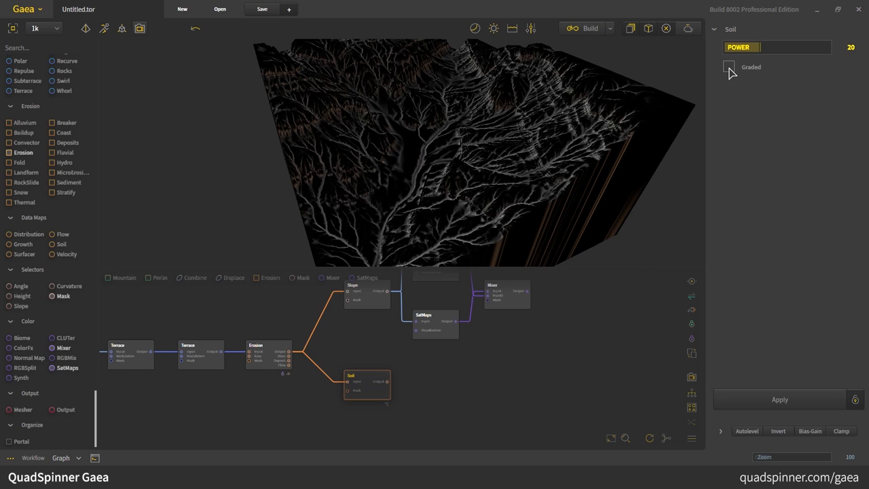
left_click(728, 66)
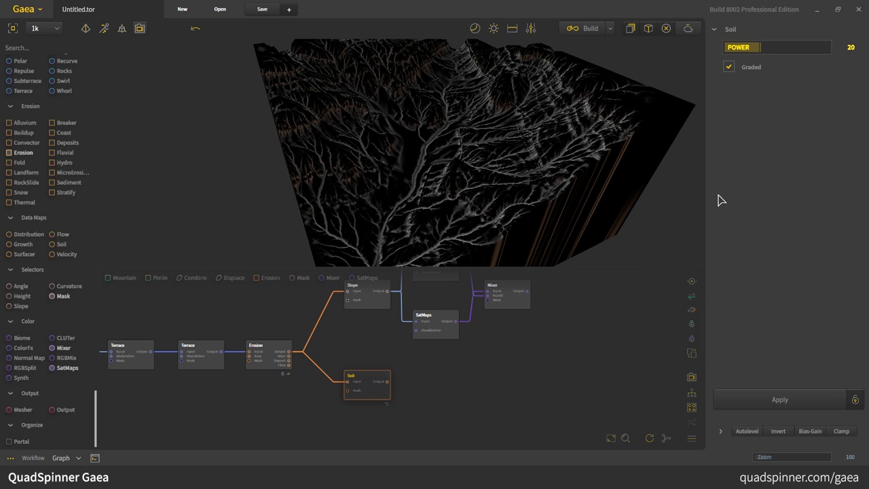
mouse_move(746, 388)
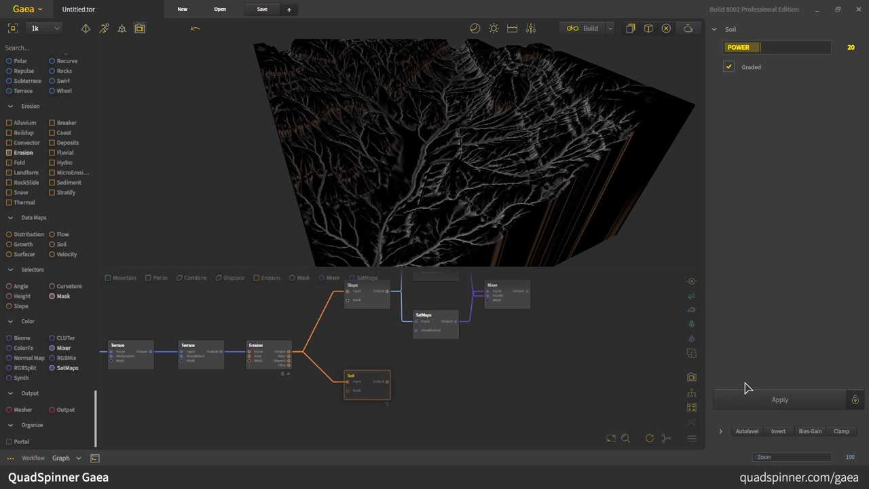
mouse_move(779, 404)
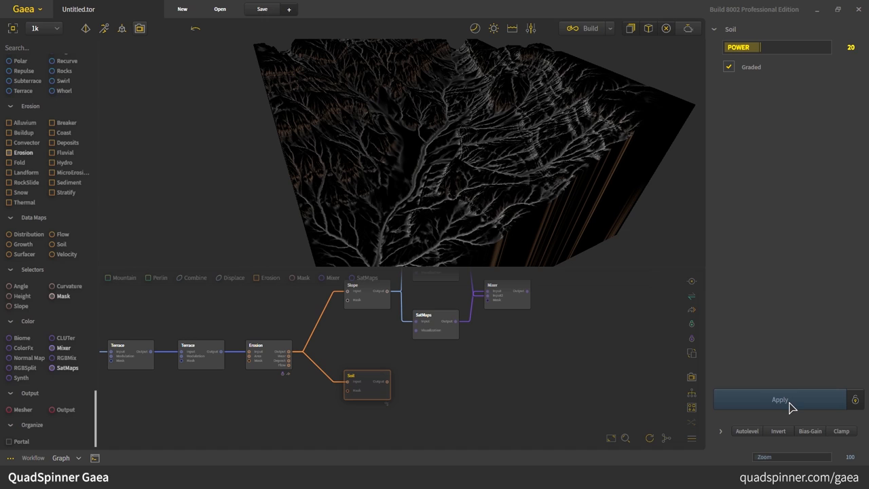
left_click(779, 399)
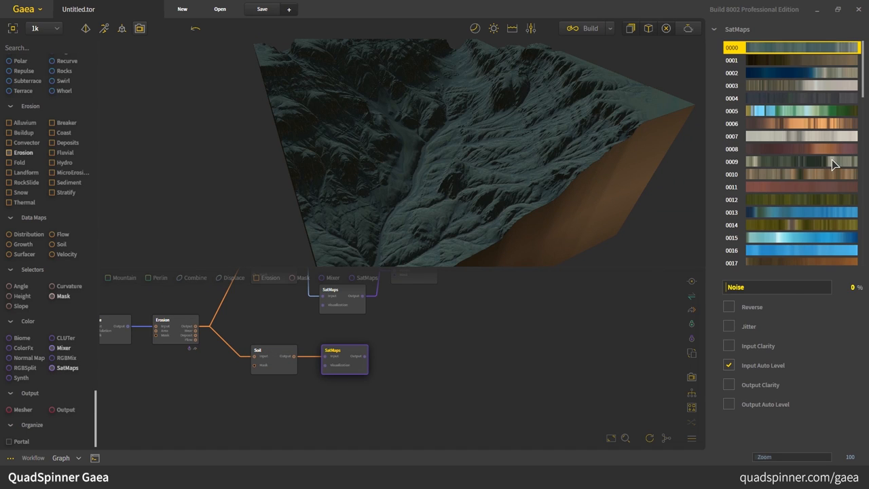
mouse_move(65, 337)
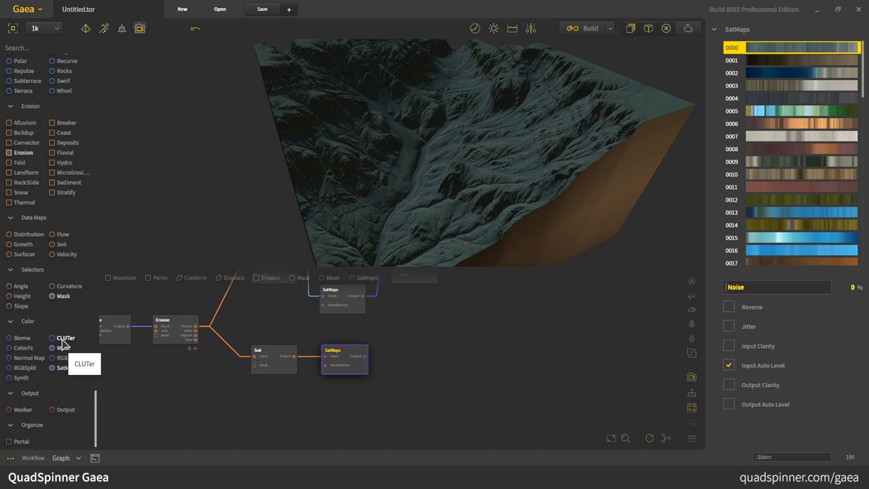
- Give the soil-fed SatMaps node the sandstone-brown colour map 1033
scroll("down", 3)
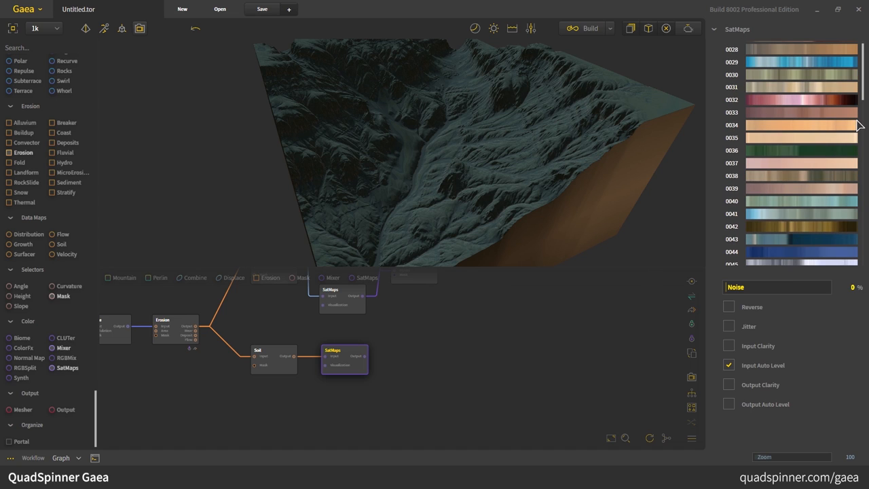
scroll("down", 3)
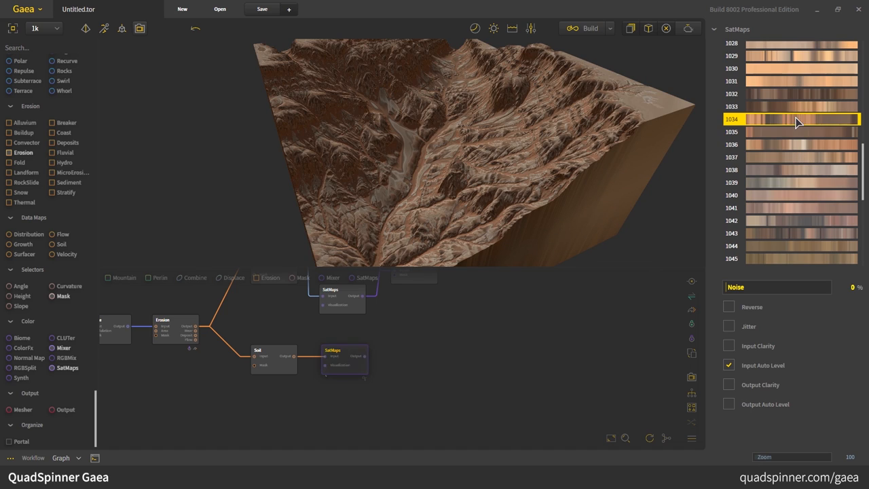
left_click(798, 106)
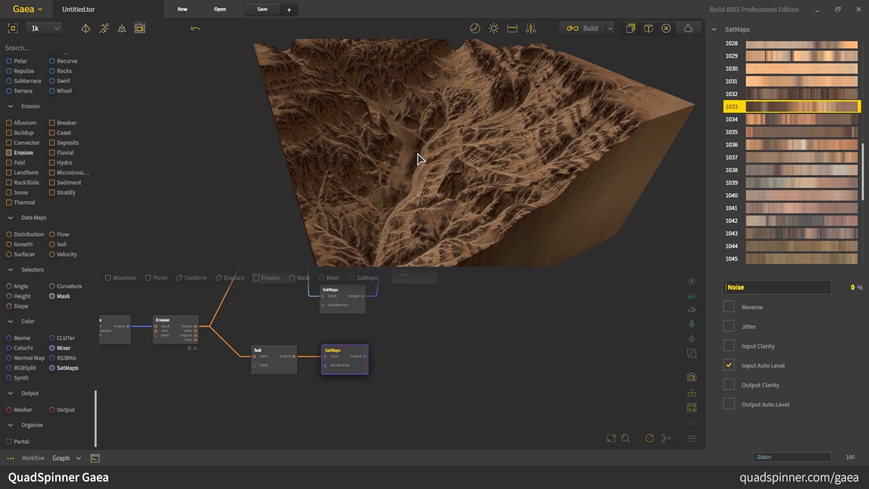
mouse_move(413, 198)
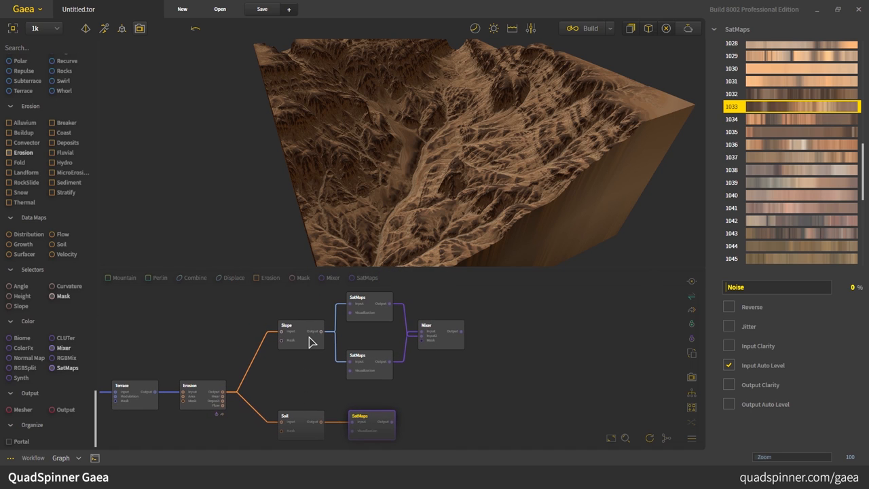
- Check the slope mask and soil result, then enable Reverse on the soil-coloured SatMaps
left_click(301, 326)
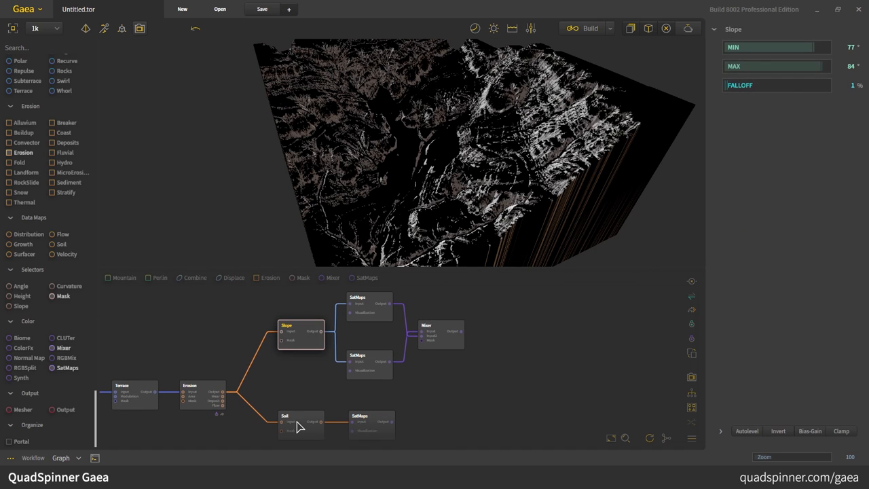
left_click(302, 424)
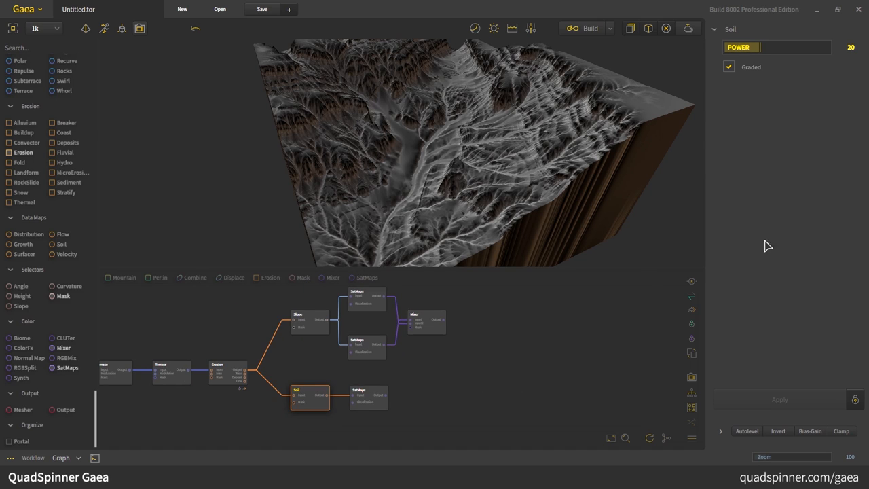
left_click(368, 397)
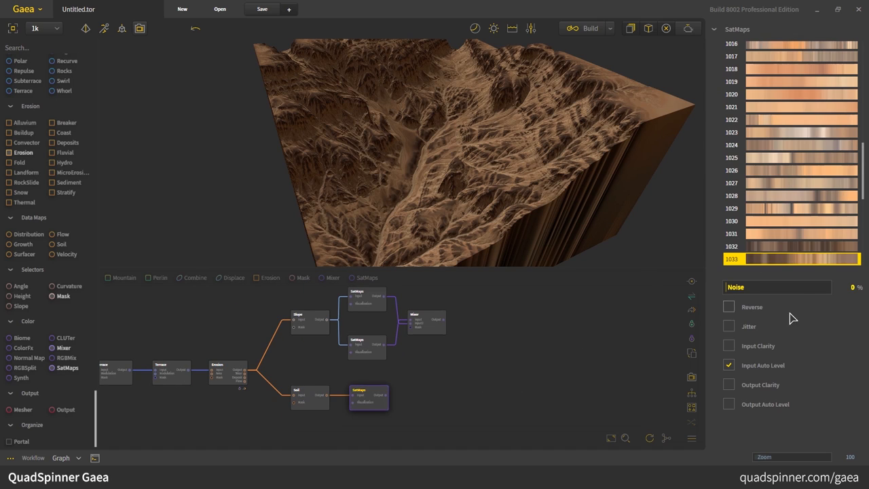
left_click(728, 307)
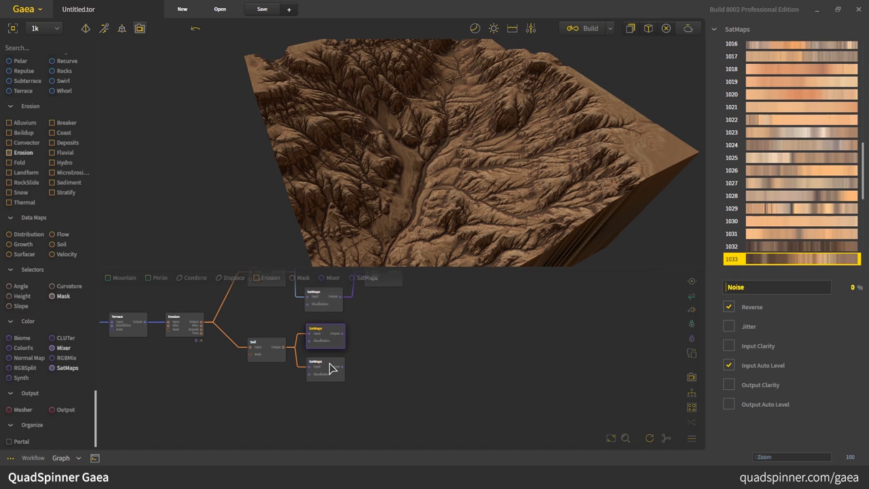
- Give the second SatMaps copy on the soil map brown colour map 1028
left_click(326, 370)
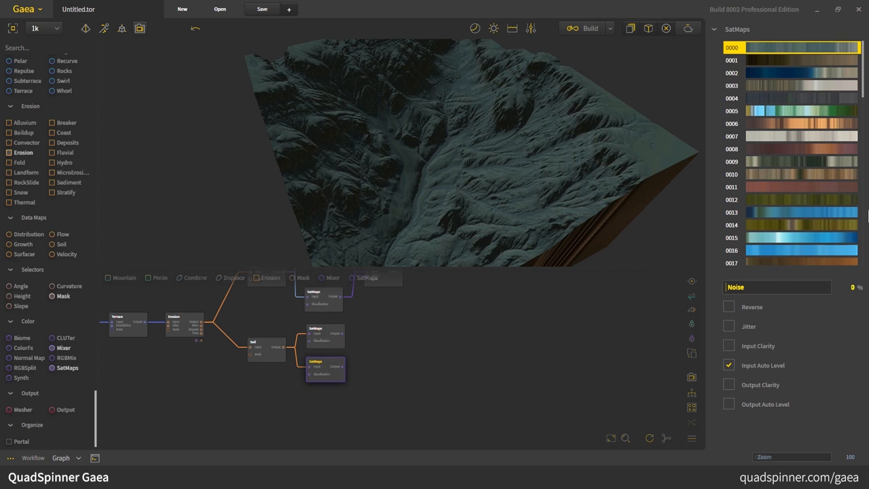
scroll("down", 3)
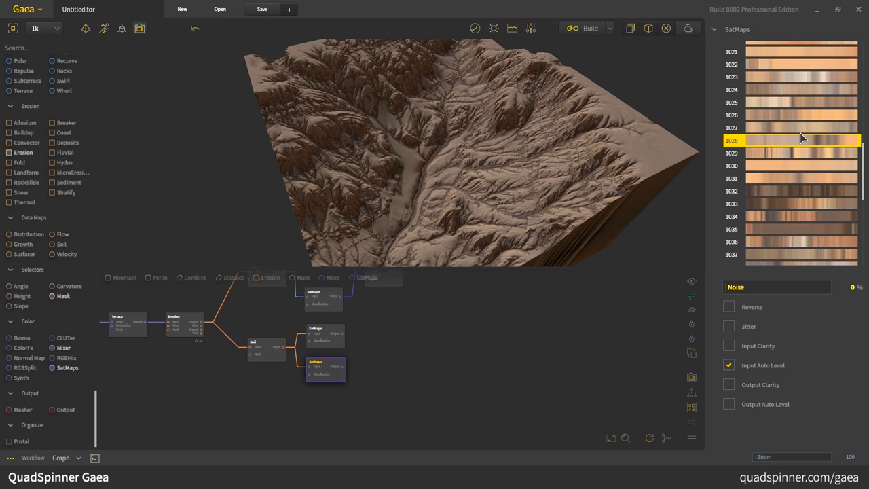
left_click(325, 333)
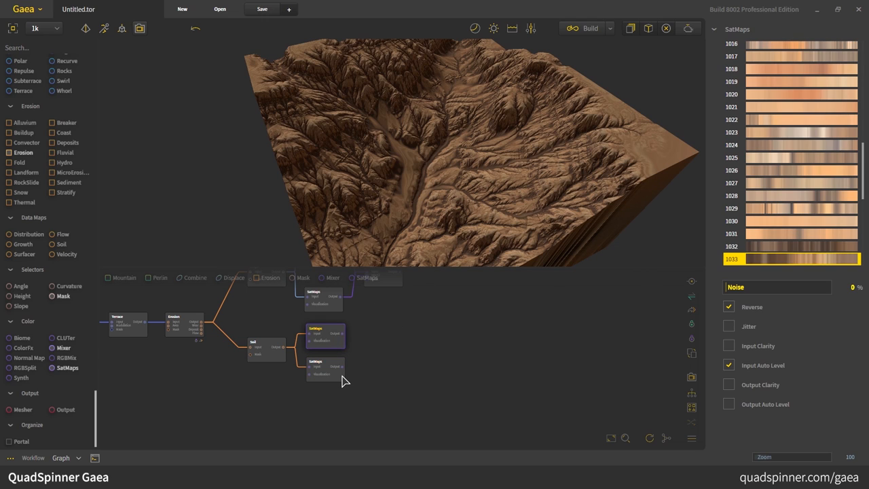
mouse_move(332, 380)
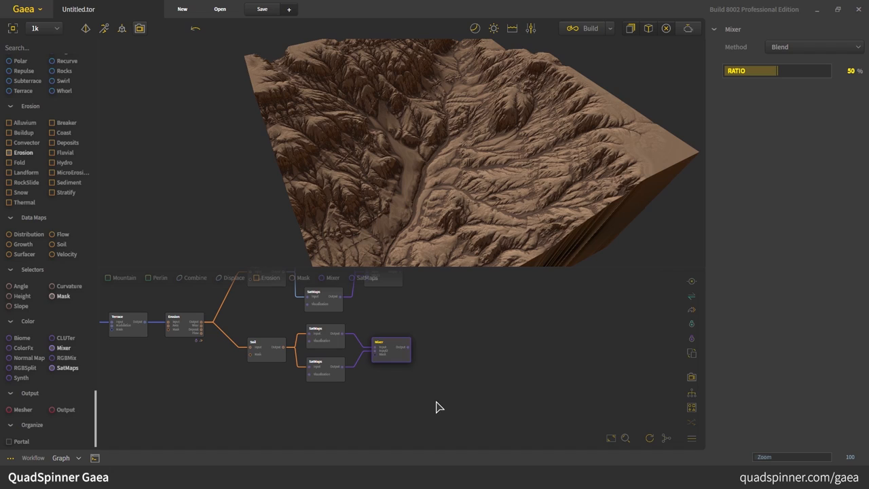
mouse_move(690, 427)
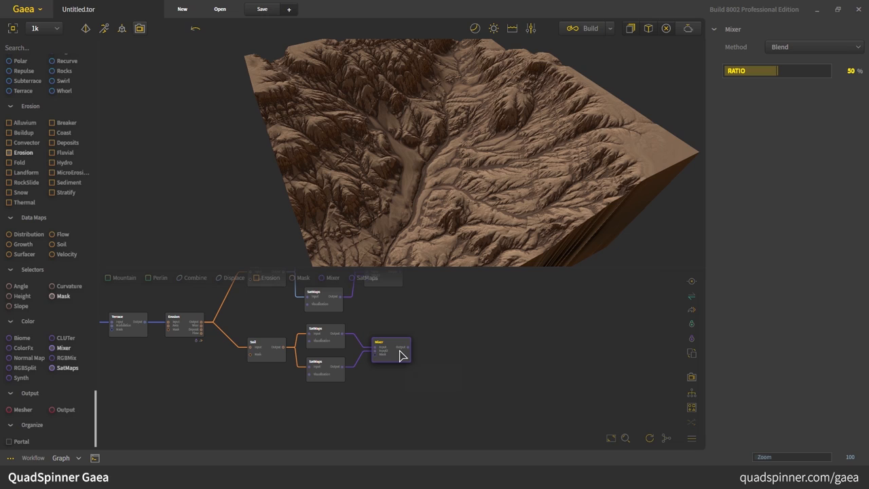
mouse_move(174, 266)
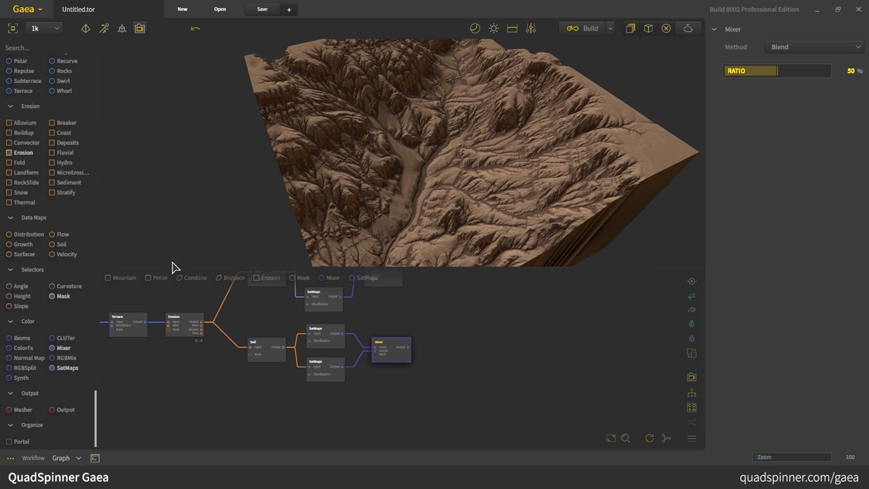
mouse_move(44, 230)
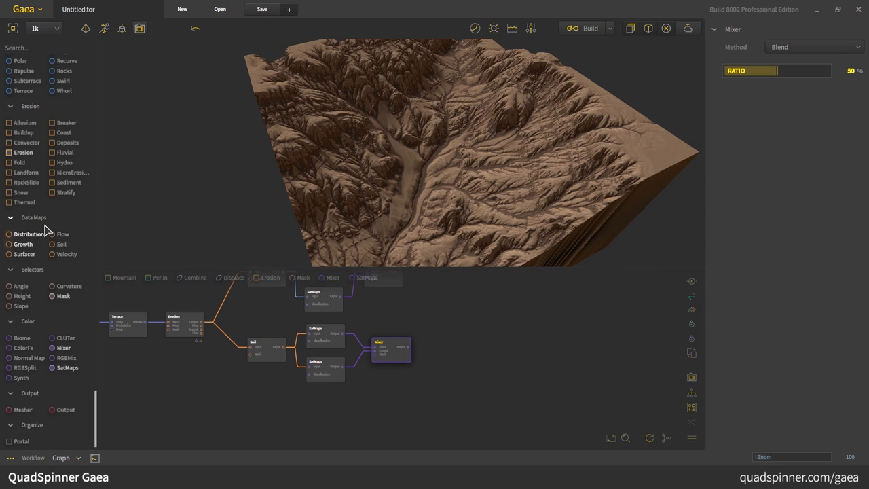
mouse_move(62, 296)
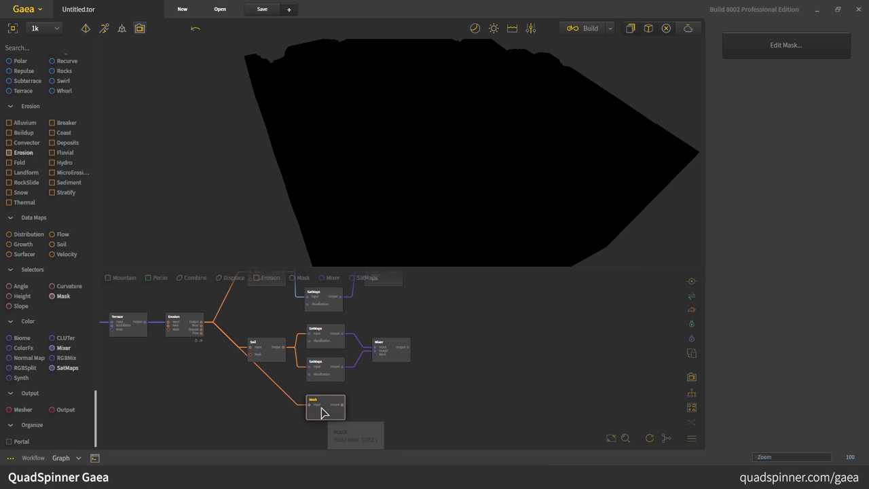
- Open the new Mask node's editor for hand painting
double_click(325, 407)
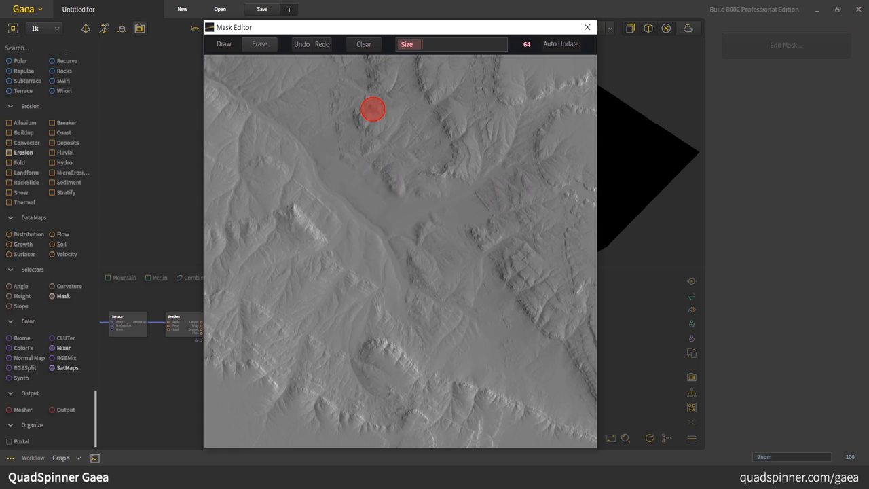
mouse_move(326, 206)
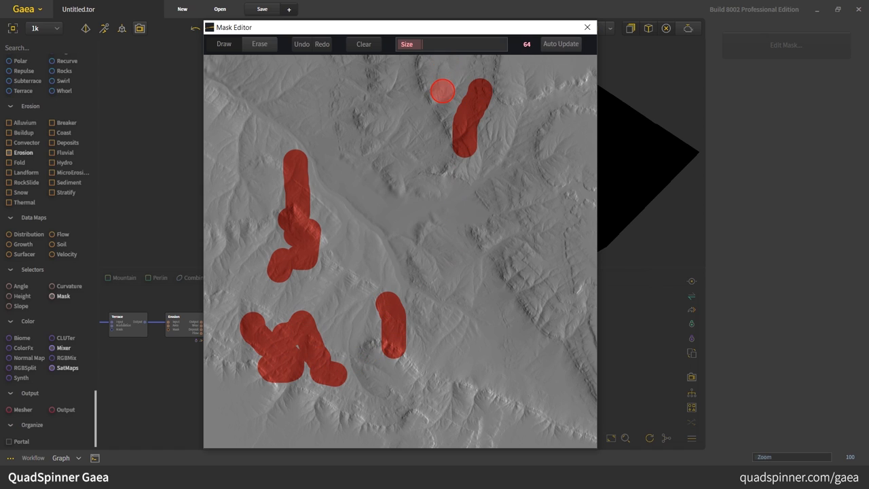
- Paint three winding streaks across the mask: top curve, right diagonal, and a long lower-left to upper-right stroke
left_click_drag(443, 89, 519, 301)
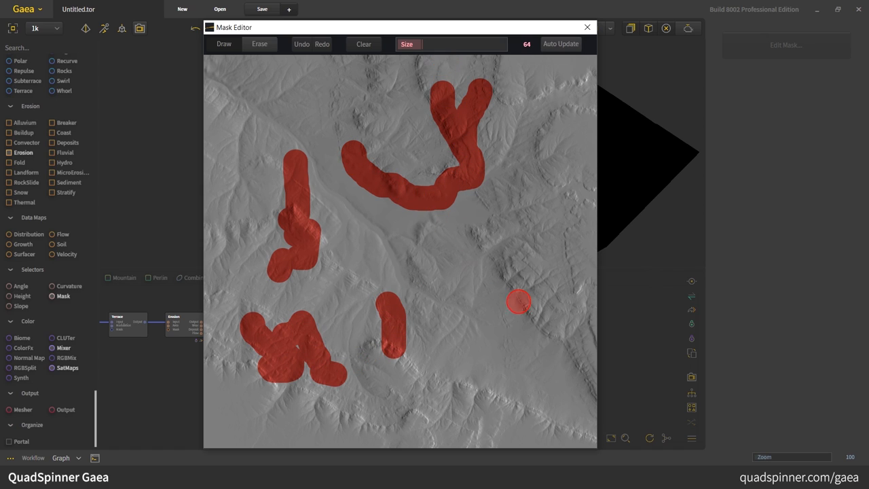
left_click_drag(519, 302, 353, 360)
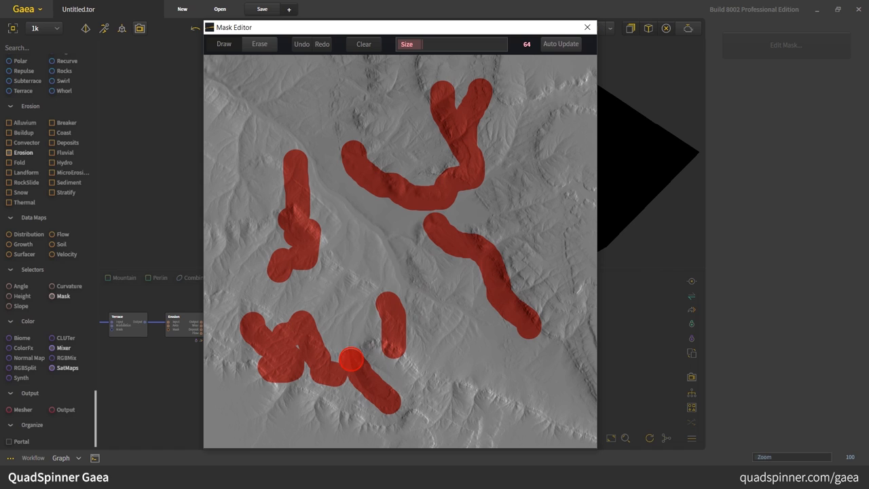
left_click_drag(351, 360, 560, 179)
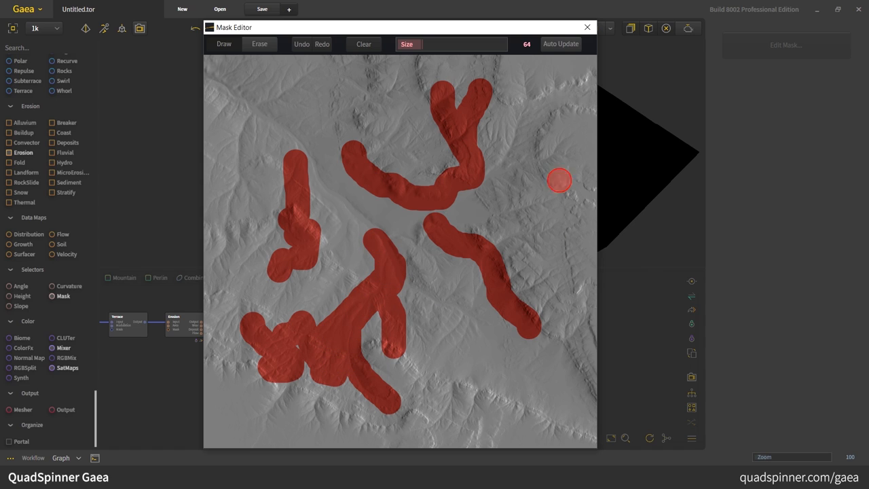
mouse_move(352, 82)
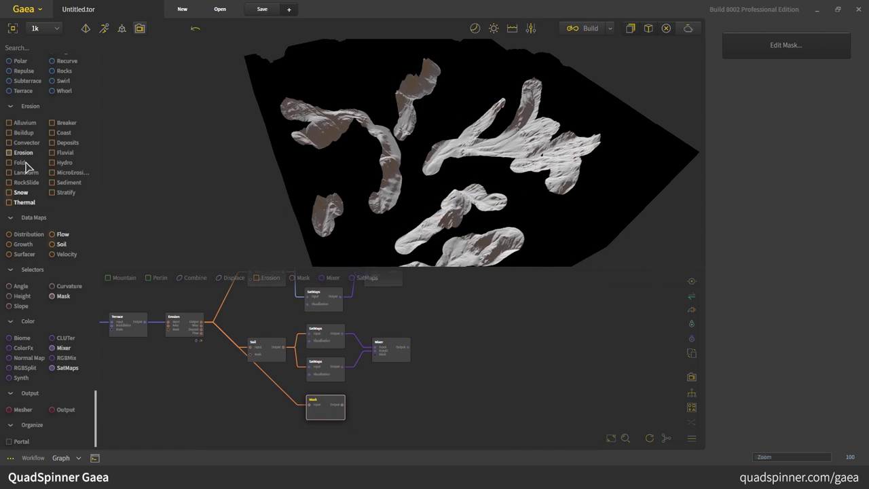
scroll("up", 3)
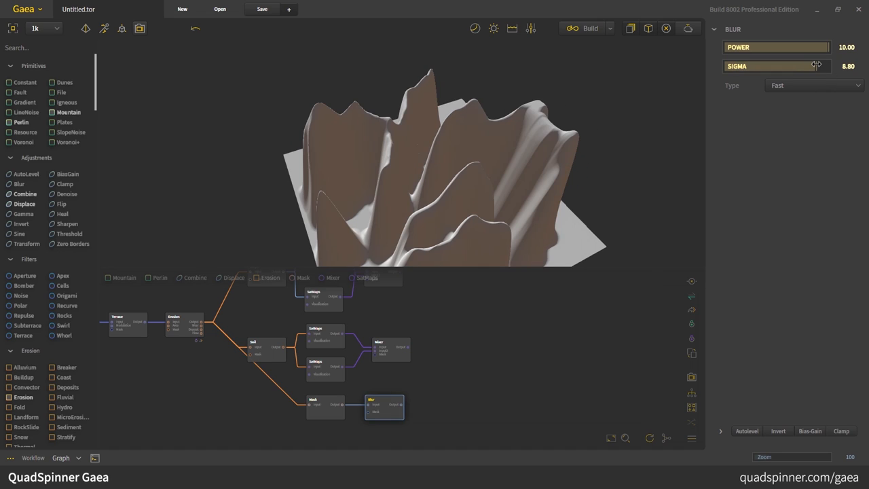
mouse_move(772, 75)
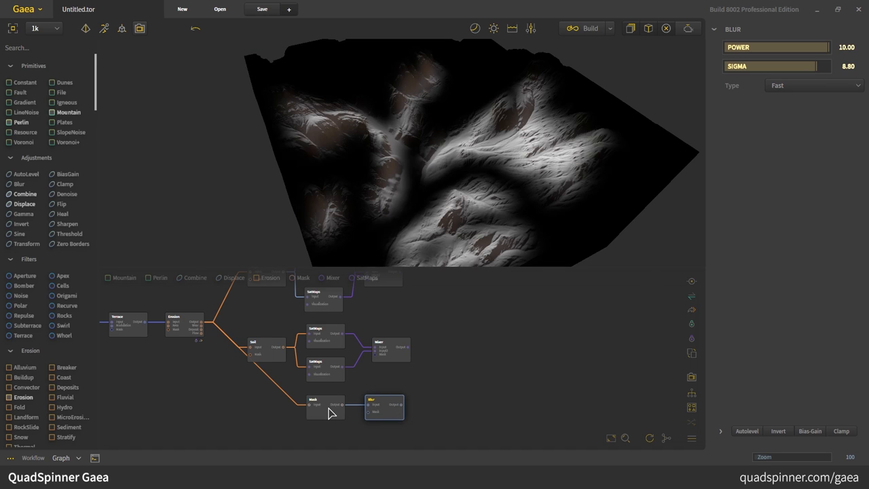
mouse_move(377, 374)
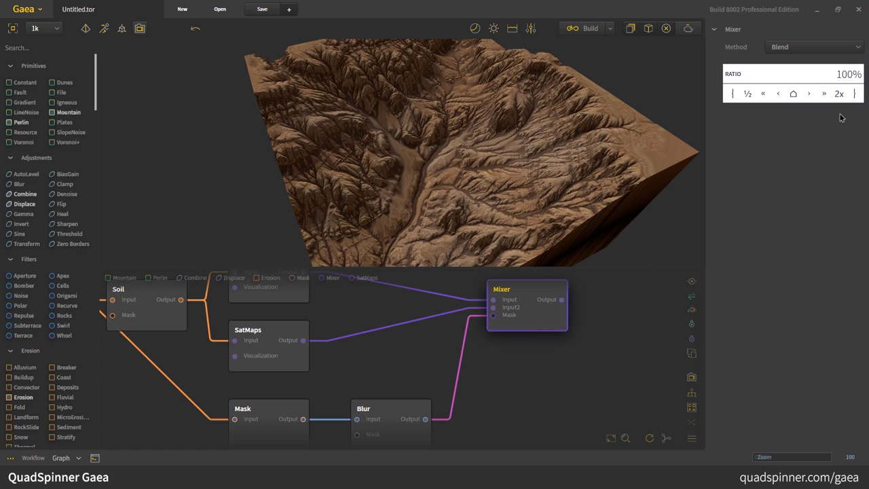
- Keep the Mixer on Blend with its Ratio at 100% using the blurred mask
left_click(777, 71)
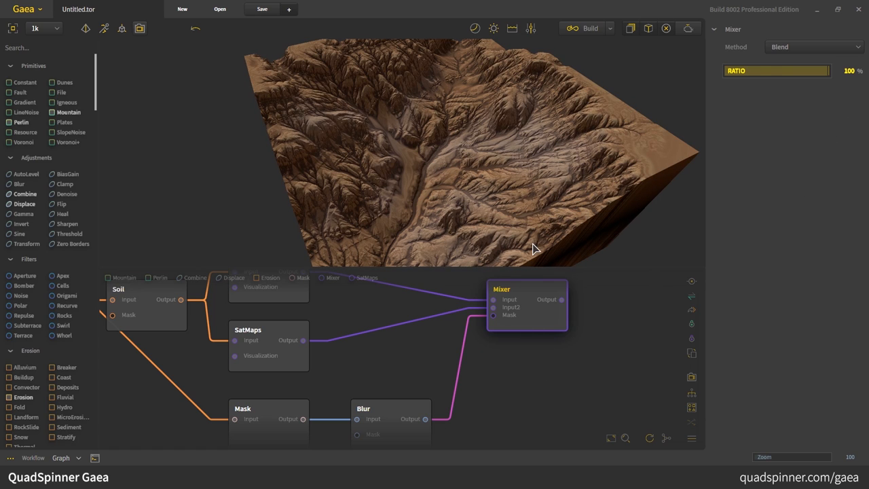
mouse_move(455, 217)
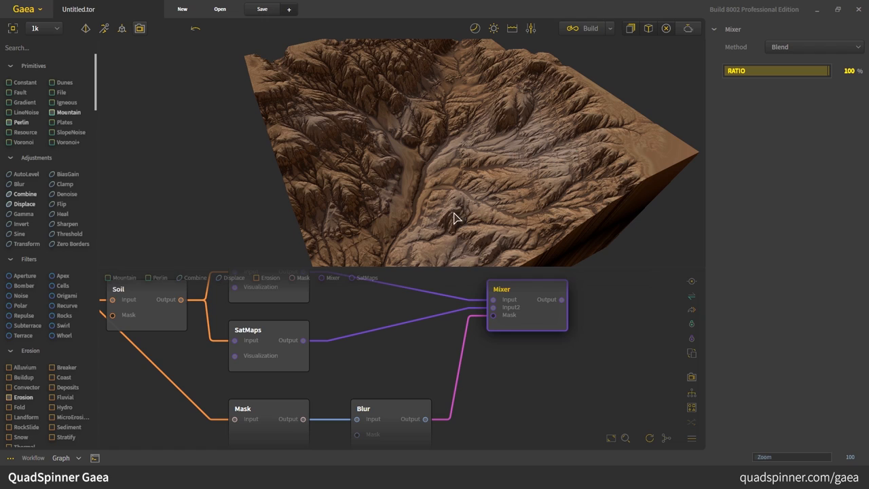
mouse_move(511, 350)
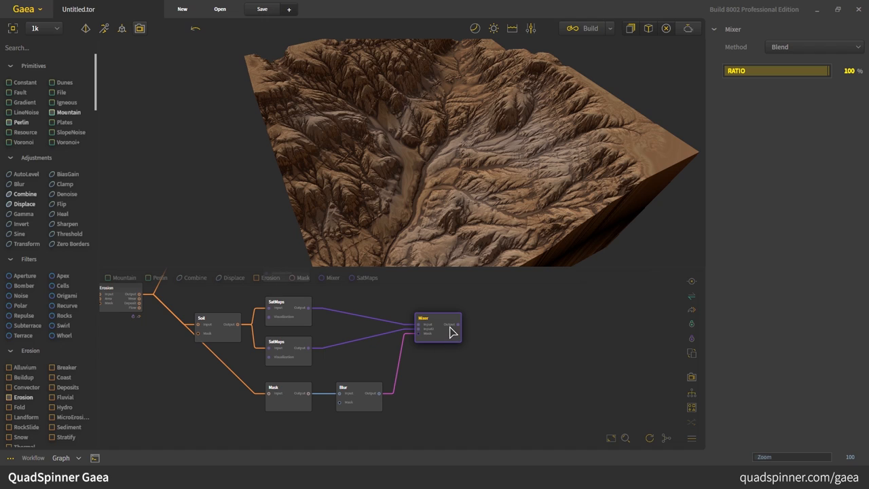
mouse_move(422, 336)
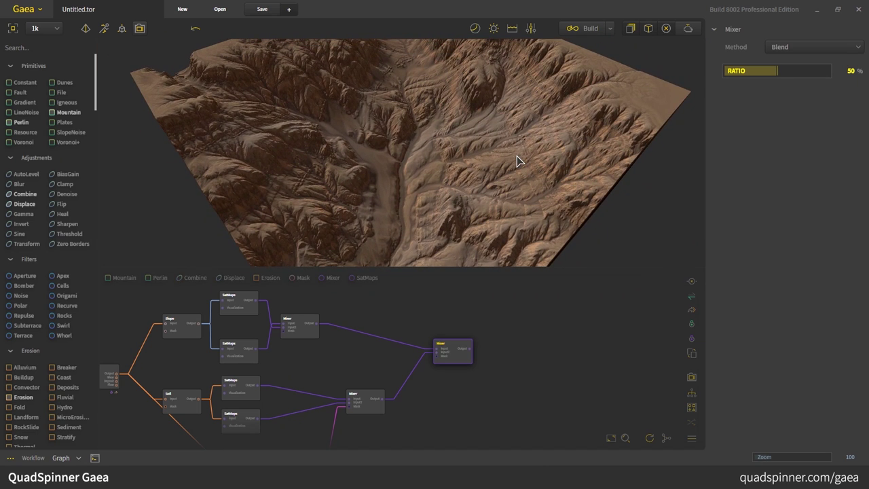
mouse_move(437, 323)
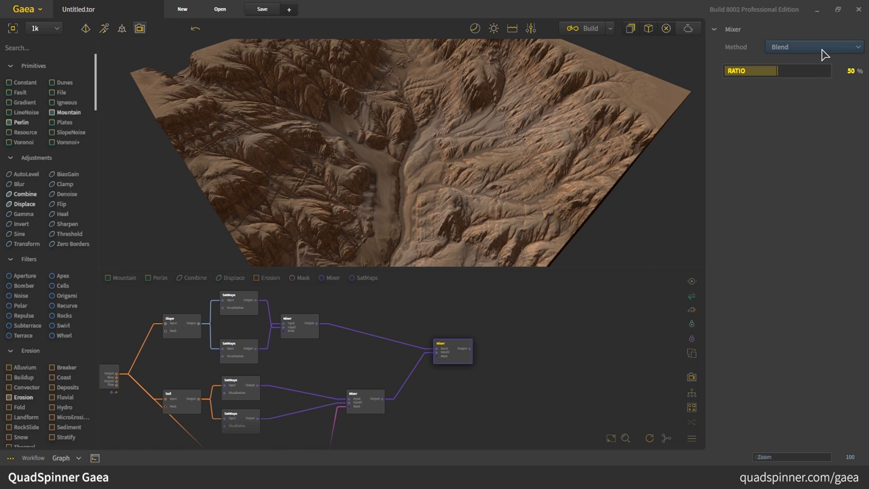
- Switch the new Mixer's method to Max and view the combined terrain from above
left_click(813, 46)
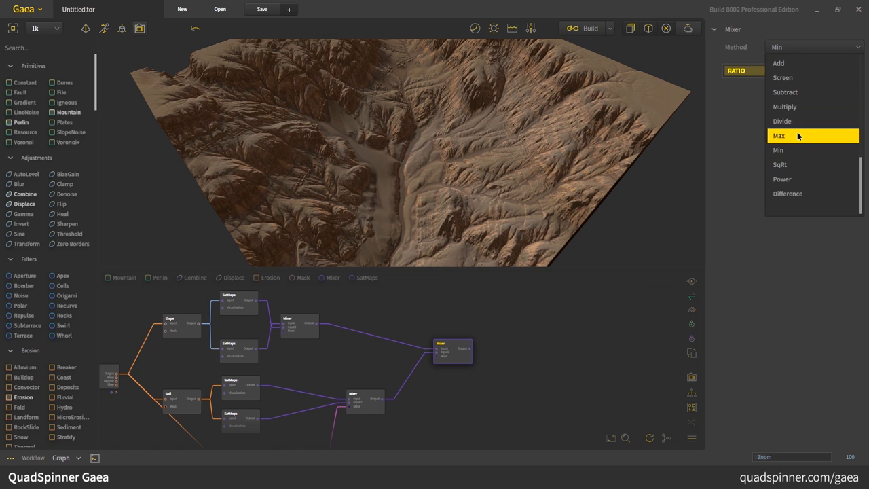
left_click(779, 136)
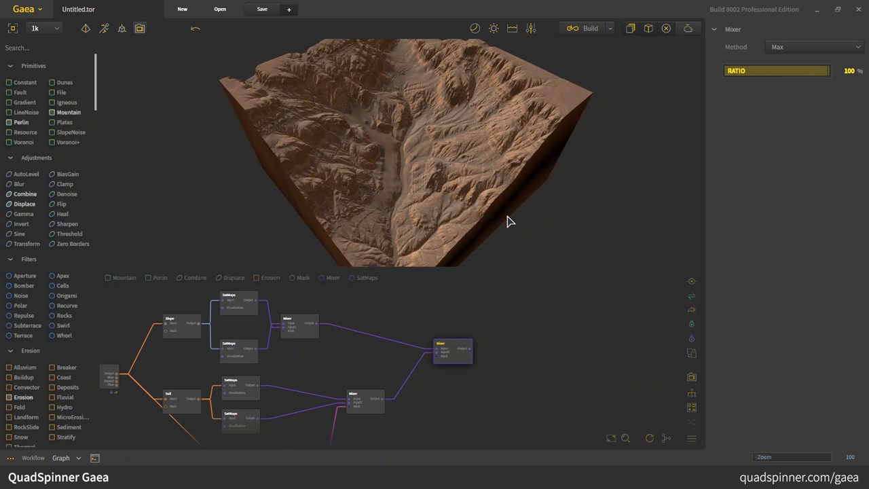
left_click_drag(510, 221, 516, 128)
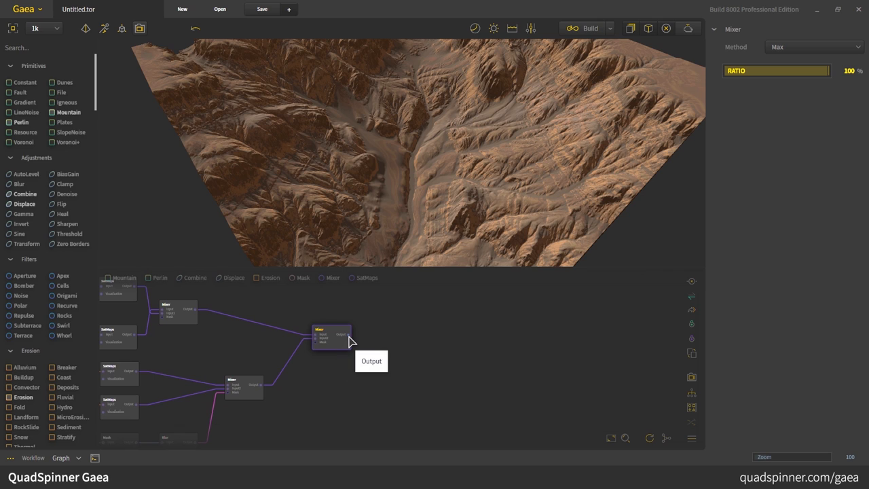
- Add a Mixer fed by the previous result, set it to Multiply at a 94% ratio
left_click(812, 46)
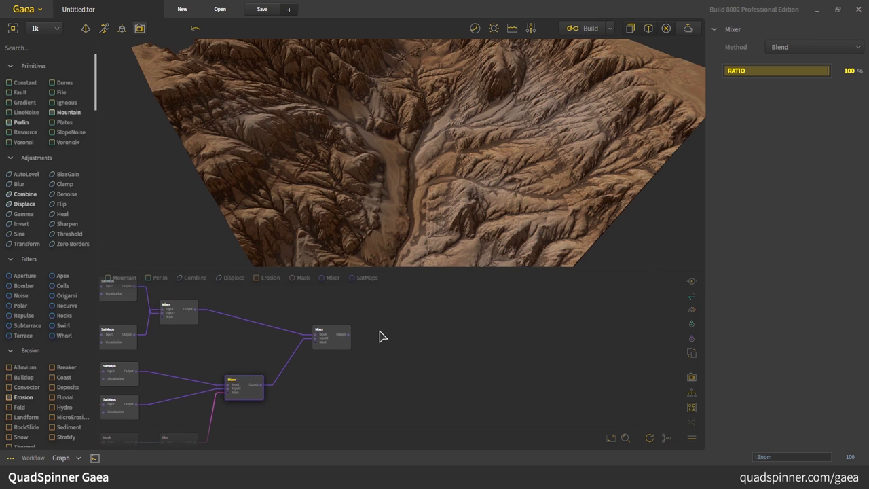
left_click(812, 46)
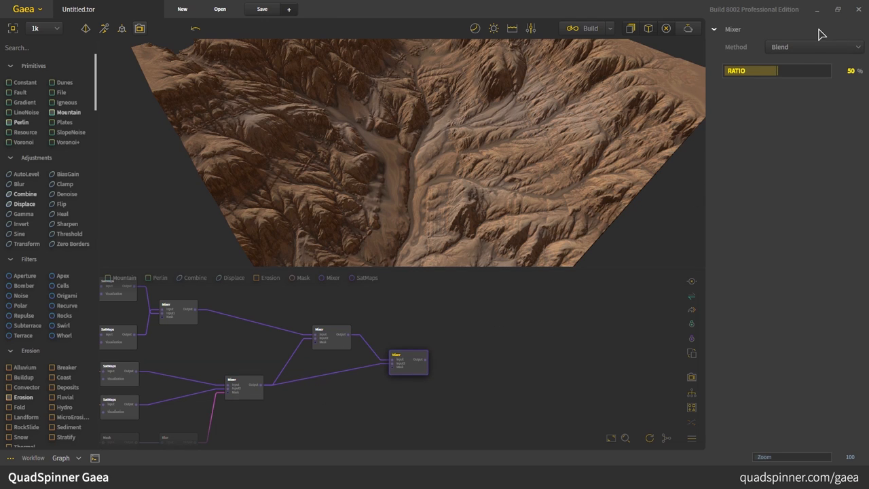
left_click(812, 46)
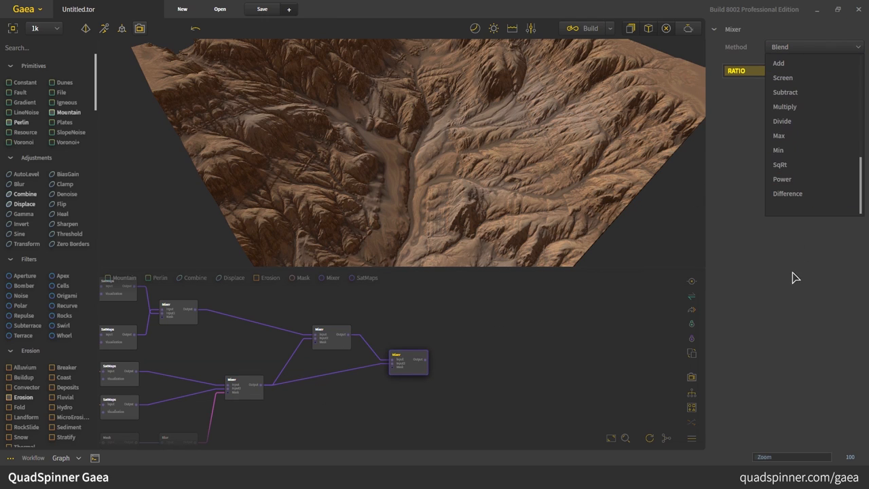
mouse_move(782, 121)
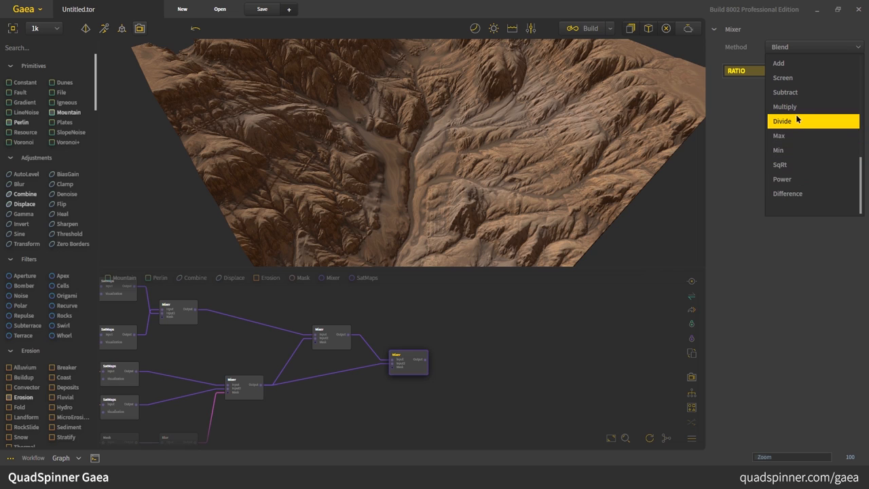
left_click(785, 106)
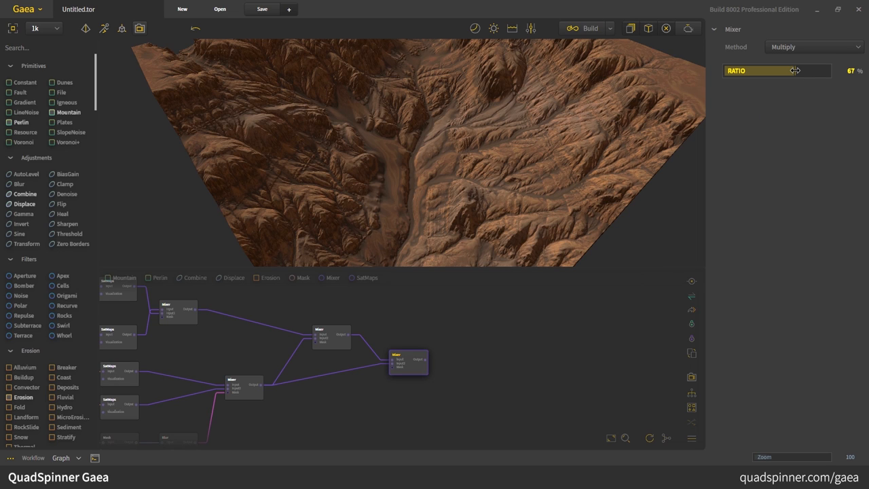
left_click_drag(776, 71, 821, 70)
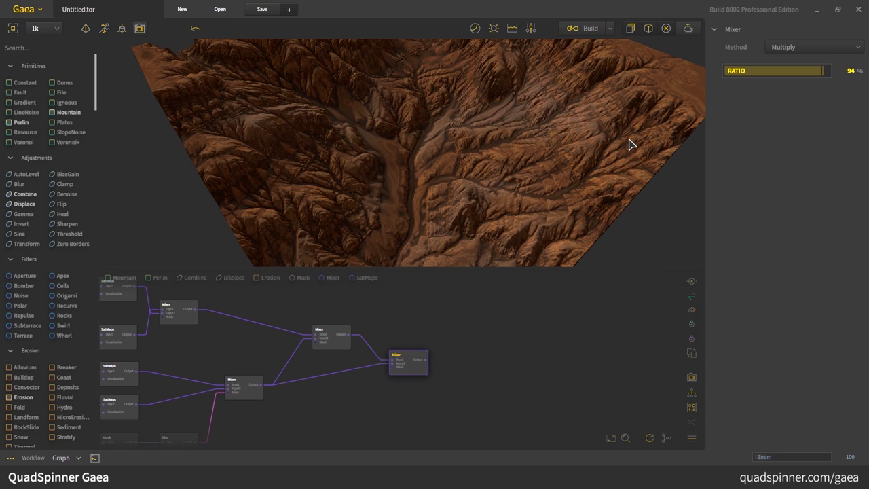
mouse_move(608, 155)
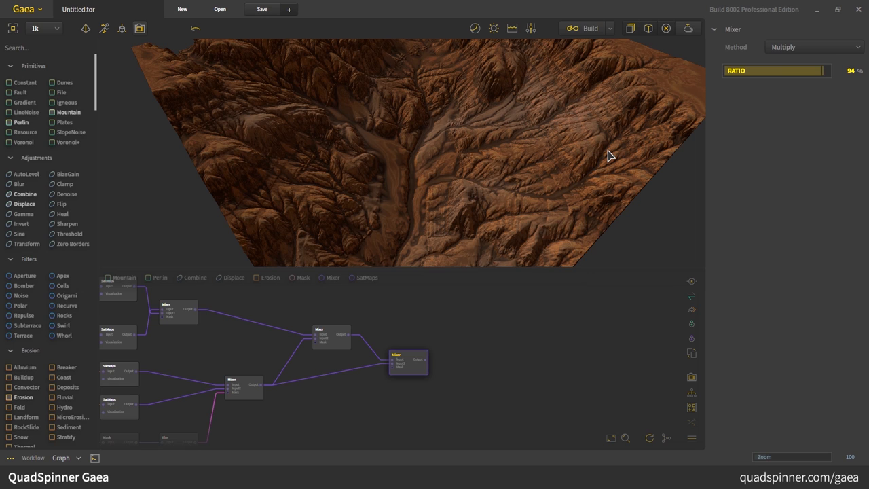
left_click_drag(608, 155, 536, 216)
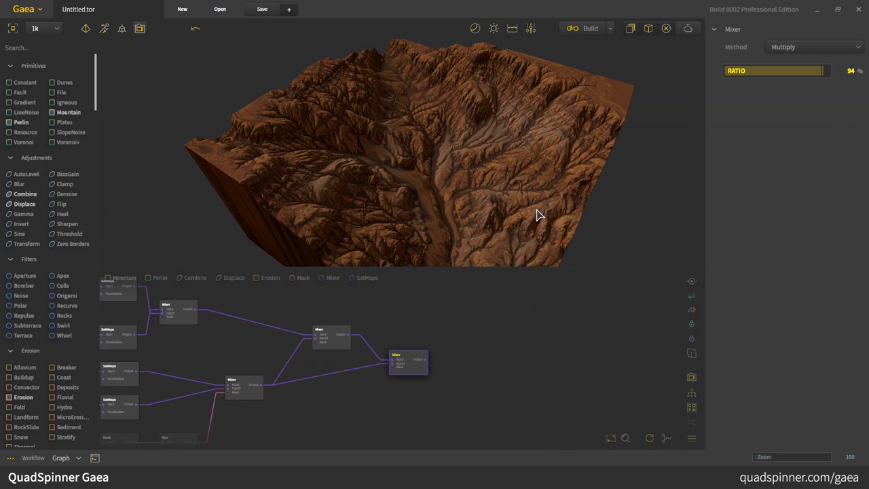
mouse_move(306, 366)
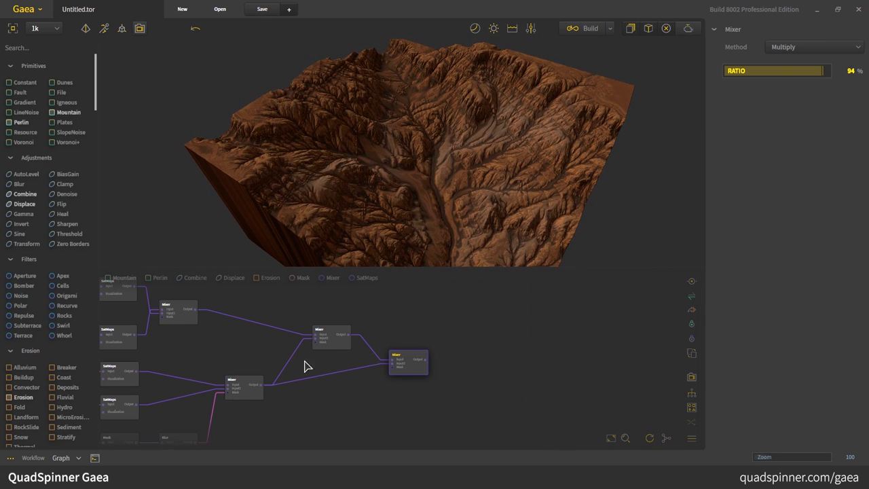
scroll("down", 3)
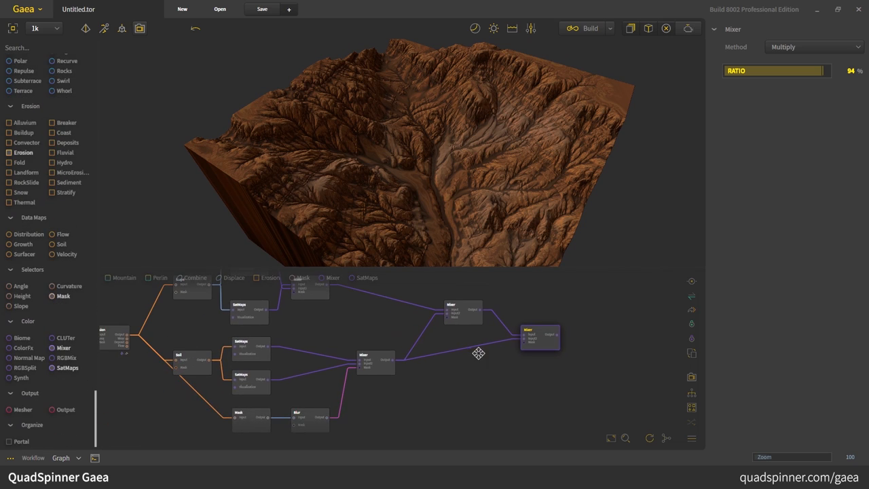
left_click(251, 381)
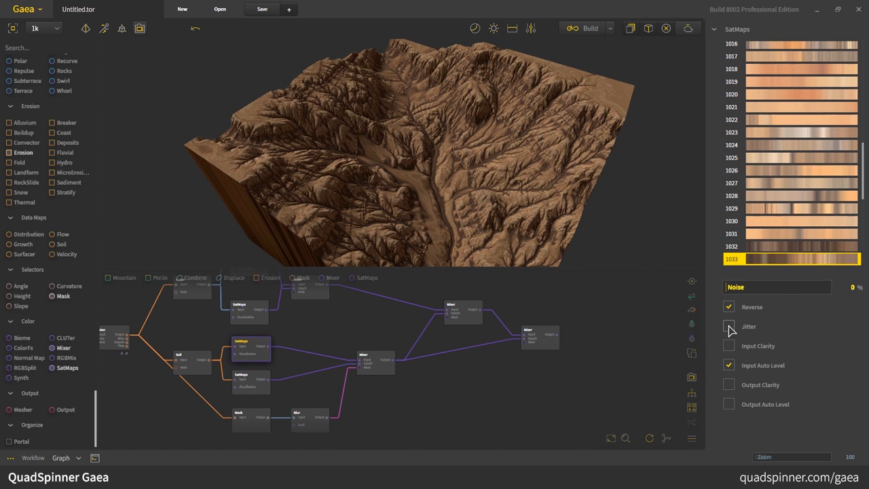
left_click(728, 326)
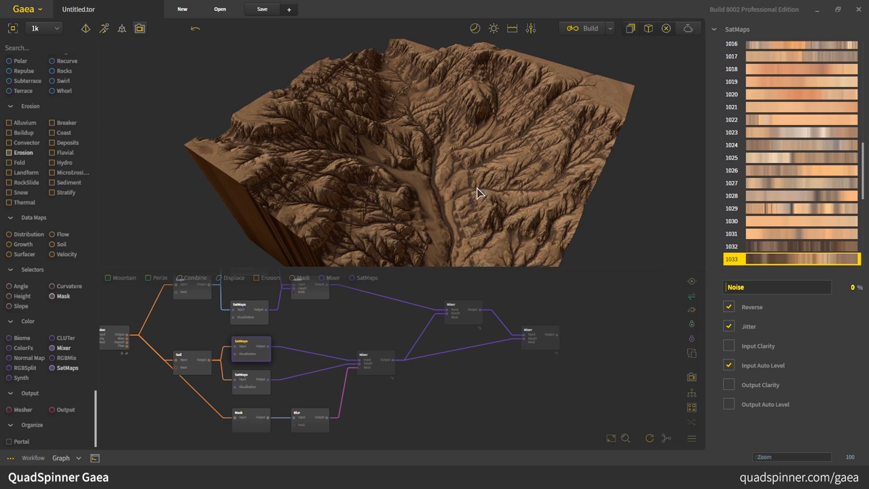
mouse_move(519, 286)
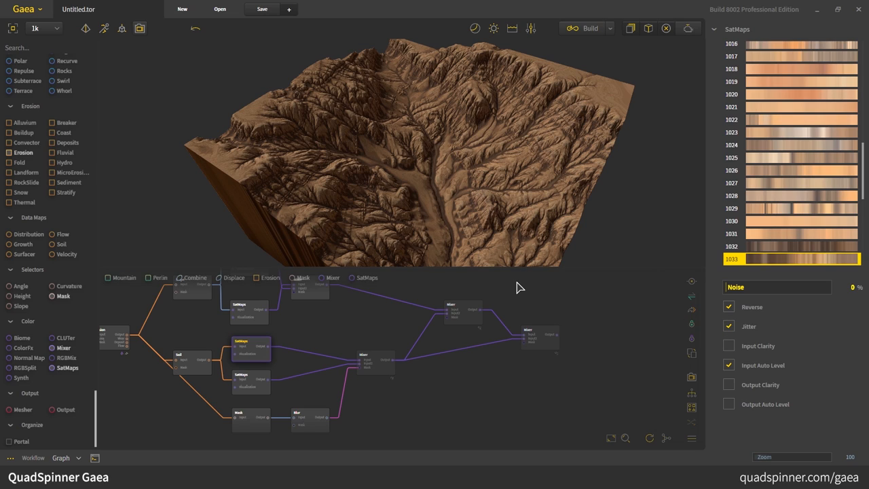
mouse_move(486, 330)
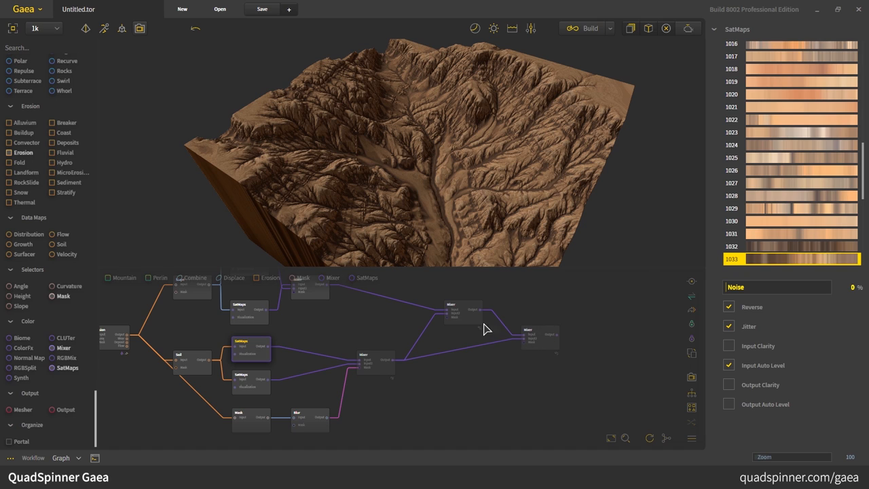
left_click(437, 304)
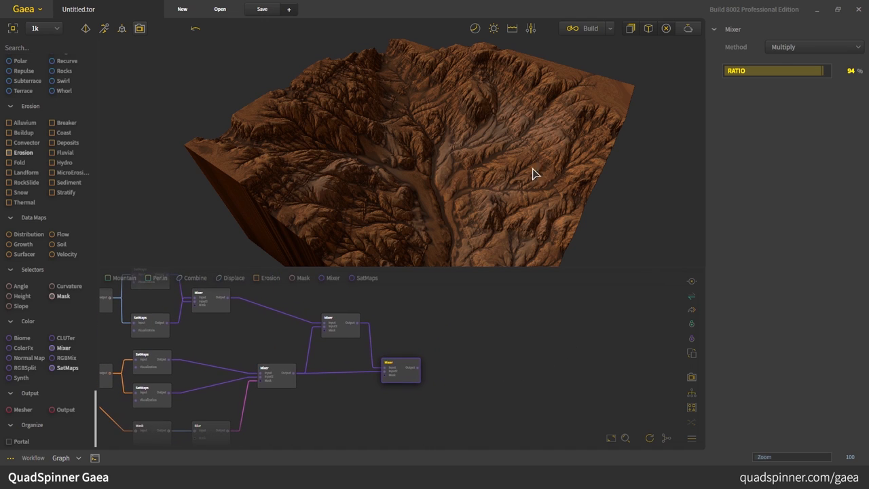
mouse_move(71, 385)
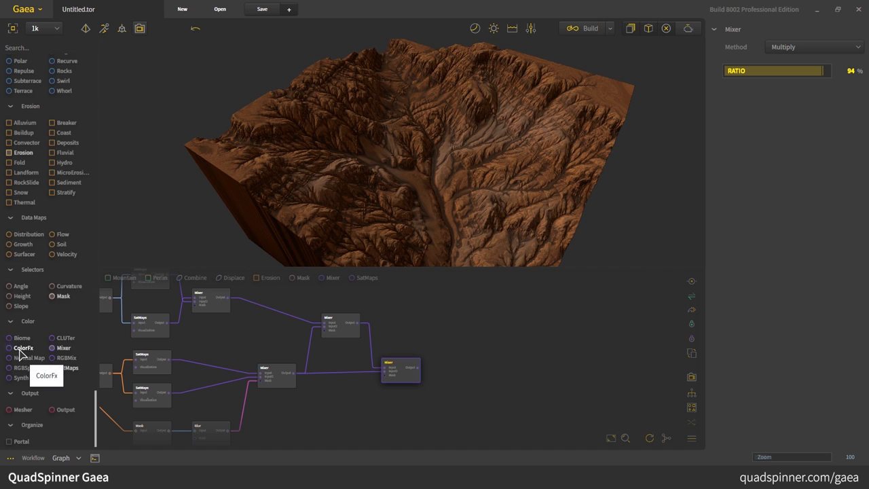
- Add a ColorFx after the final Mixer with Brightness 26% and inspect the brightened terrain in 3D
left_click(23, 348)
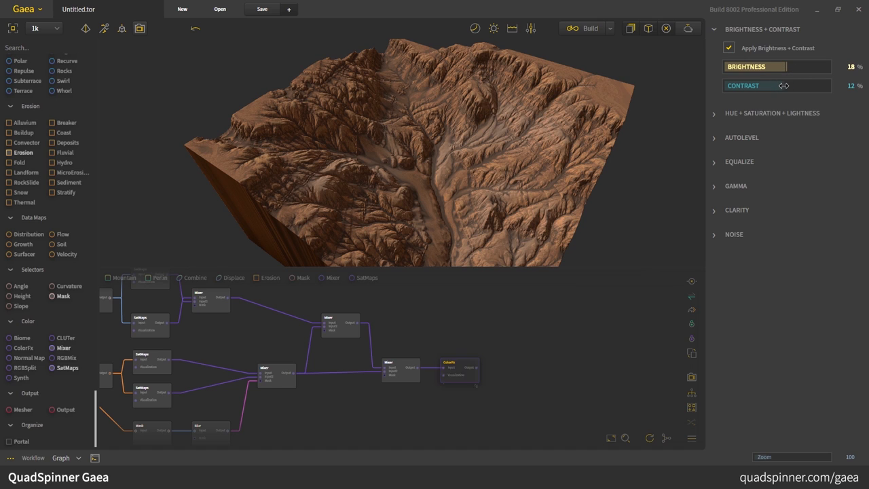
left_click_drag(760, 67, 801, 67)
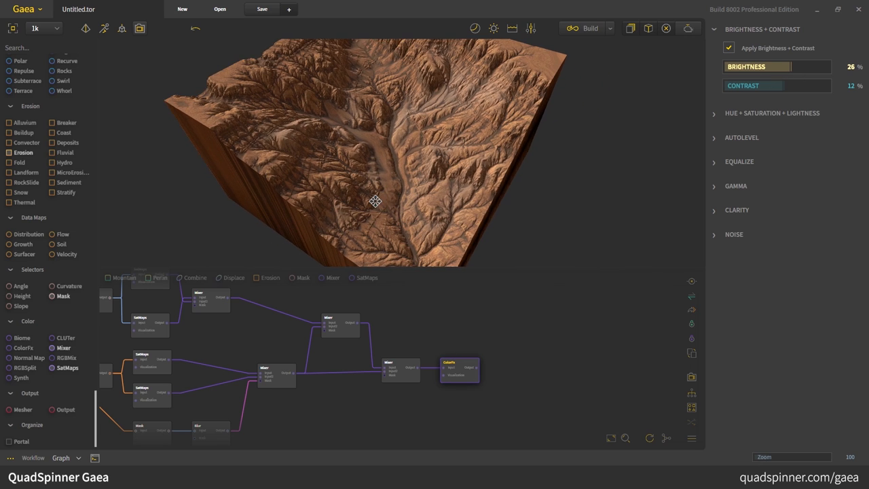
left_click_drag(375, 201, 347, 206)
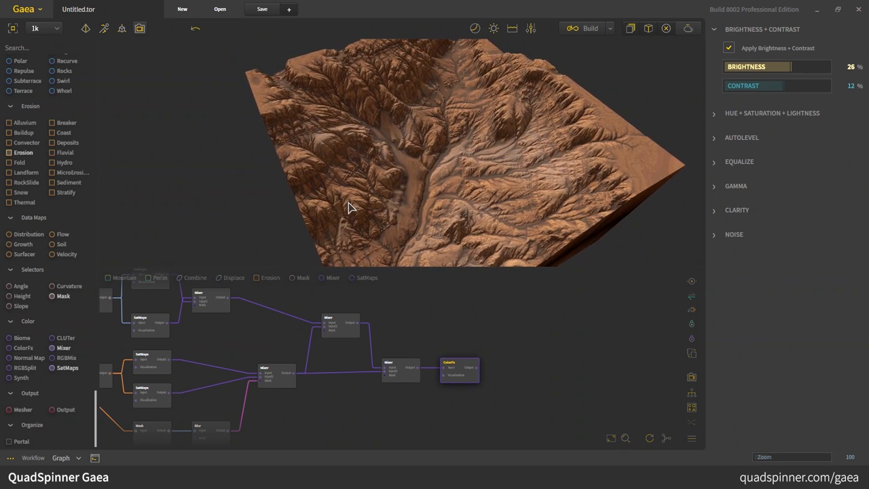
left_click_drag(350, 207, 469, 330)
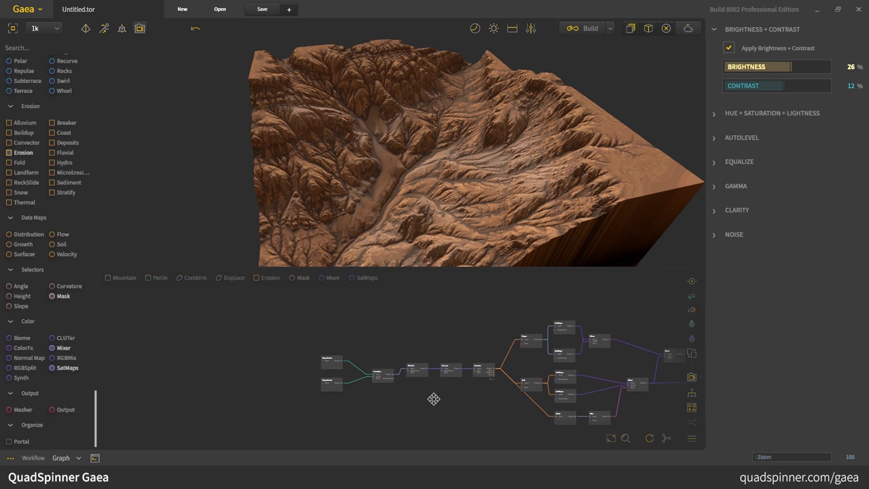
left_click_drag(433, 400, 473, 402)
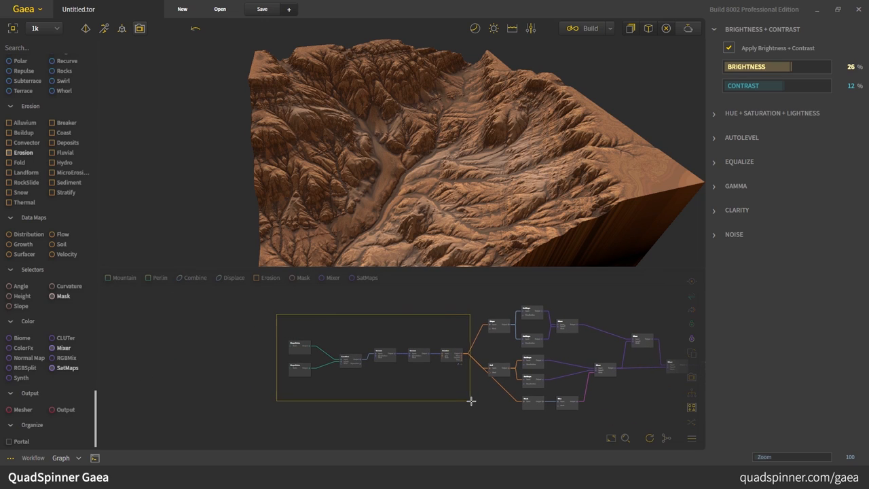